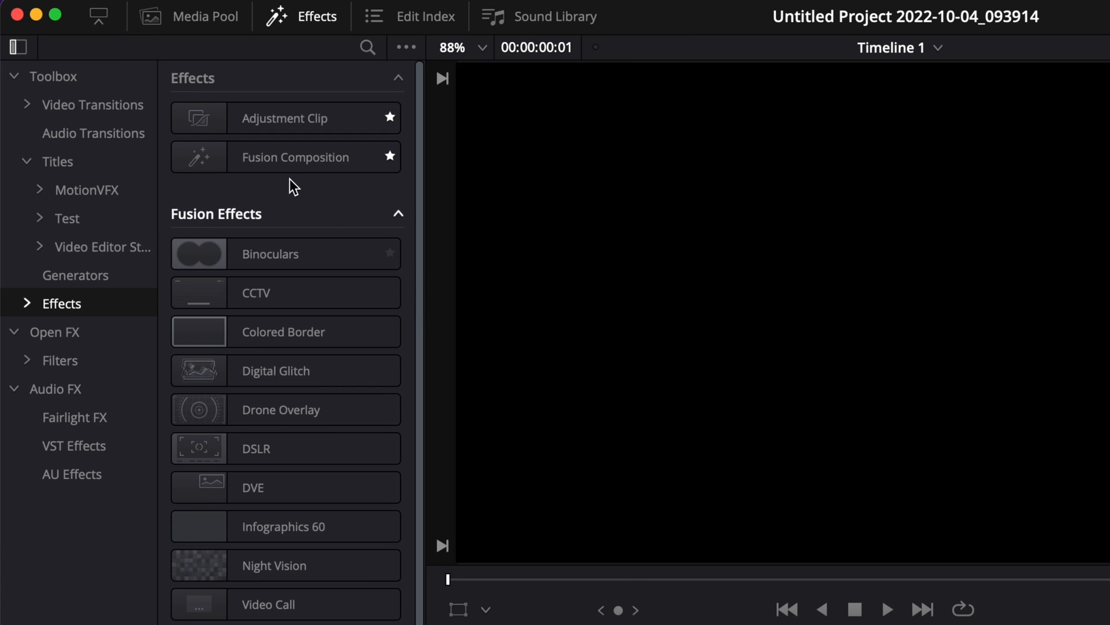
- Drag a Fusion Composition onto the timeline and open it in Fusion
left_click_drag(293, 156, 425, 491)
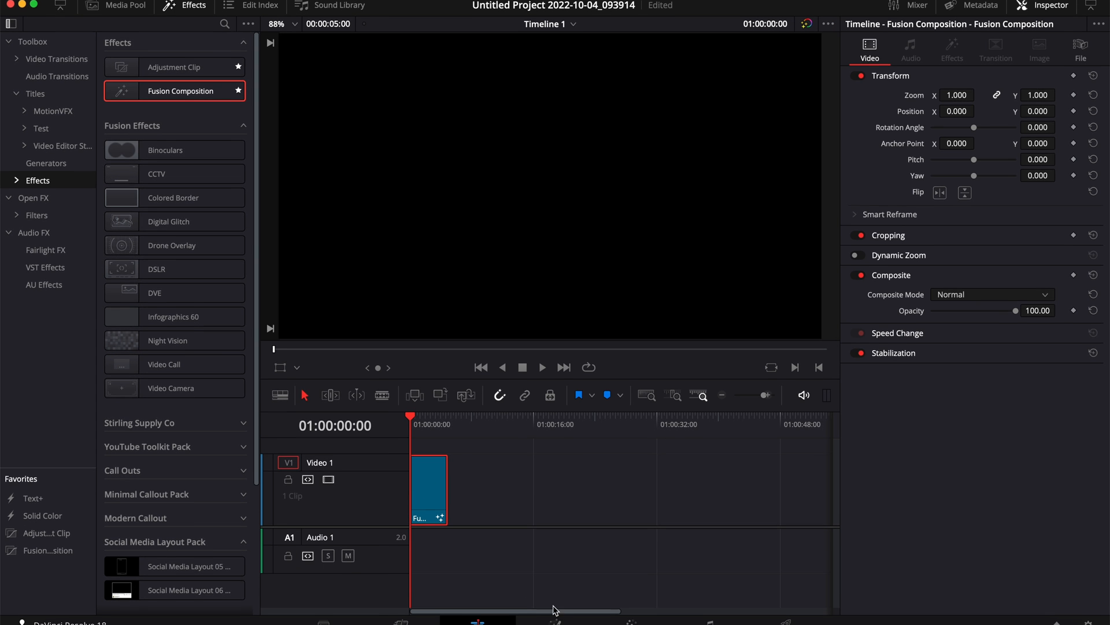
double_click(428, 488)
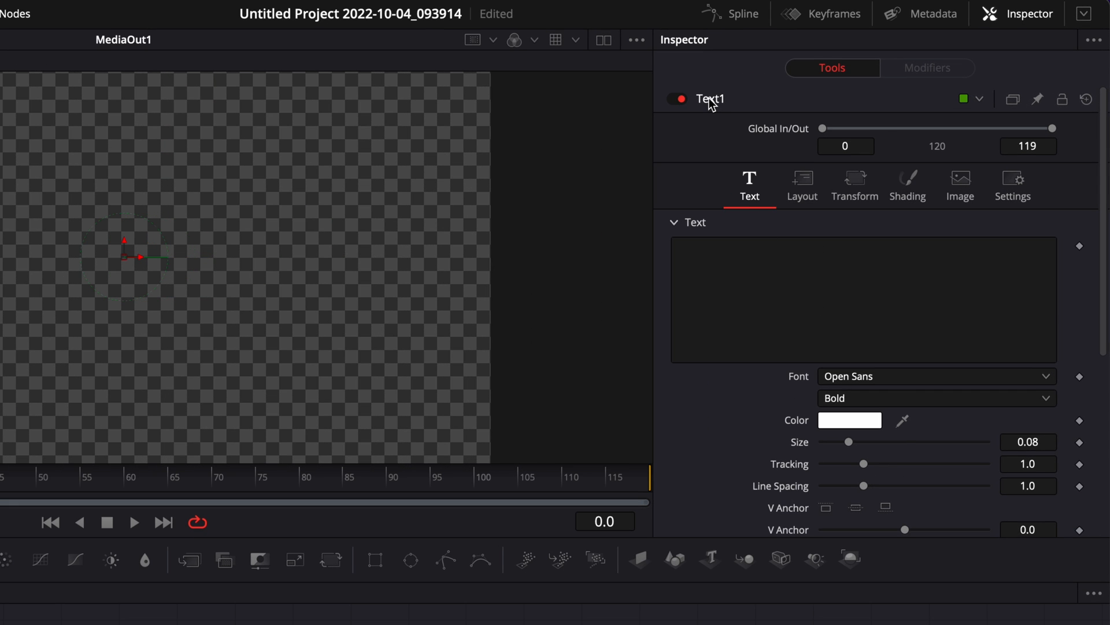
- Start a custom control named Number on Text1 and make it a slider
right_click(710, 98)
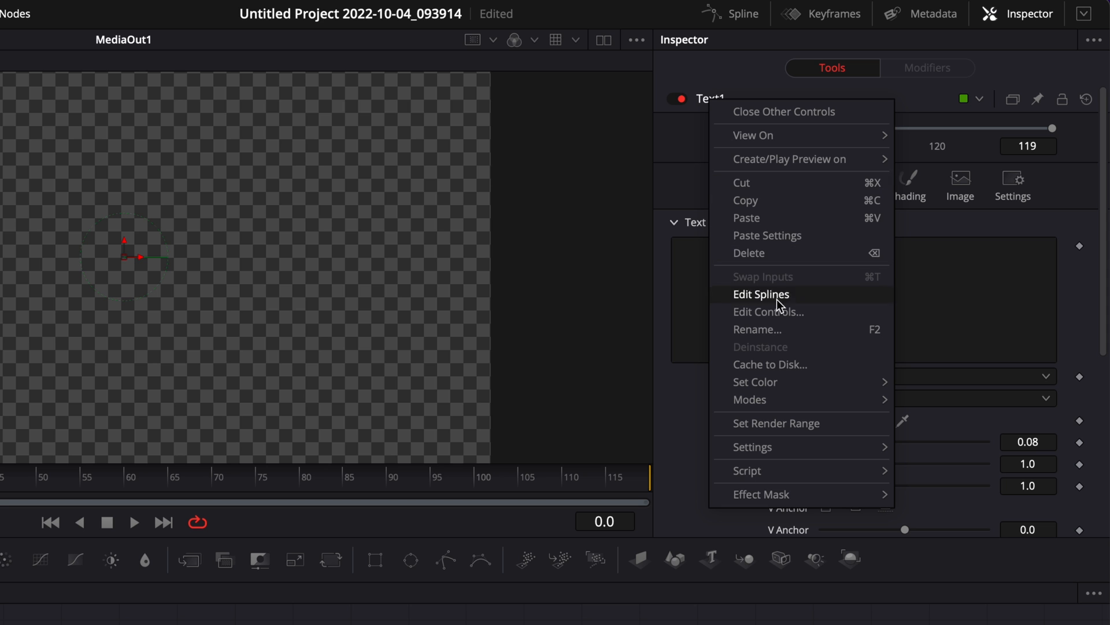
left_click(769, 311)
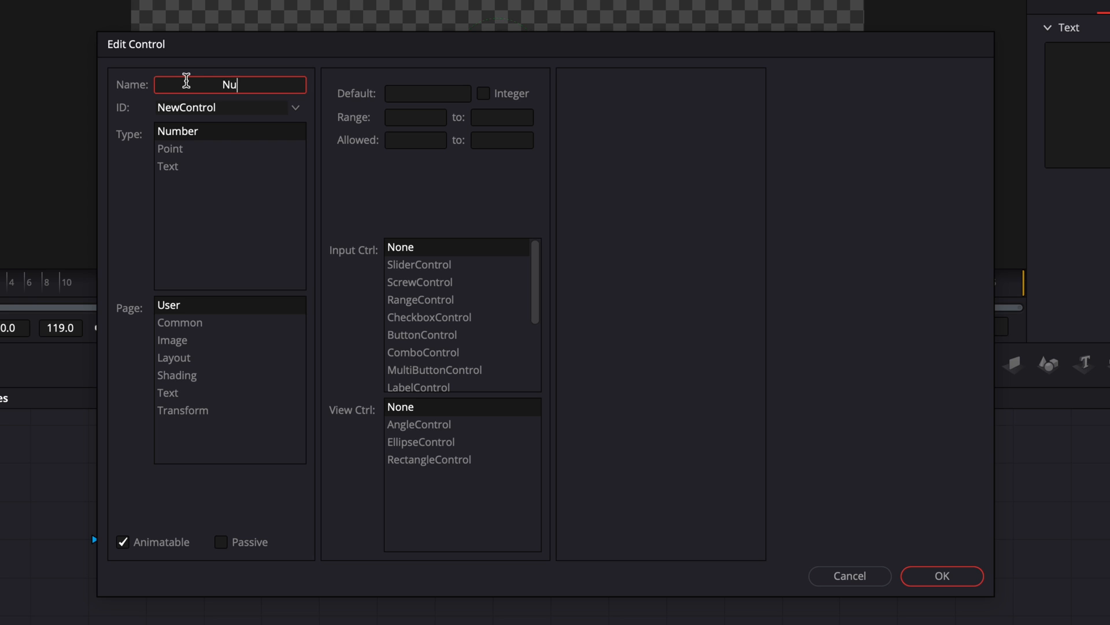
type("mber")
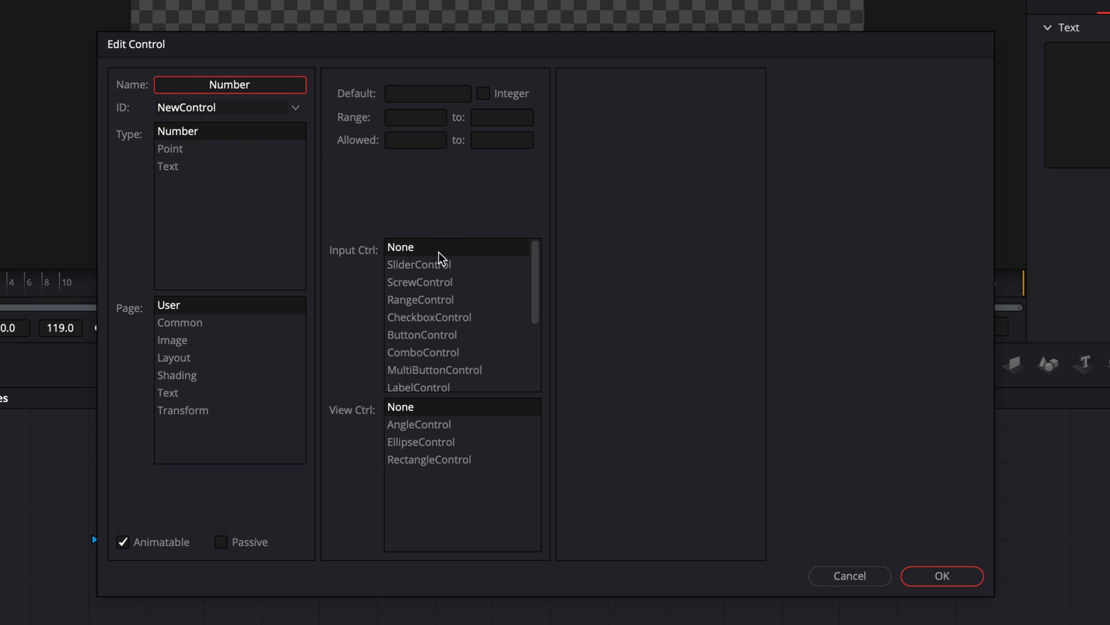
left_click(418, 264)
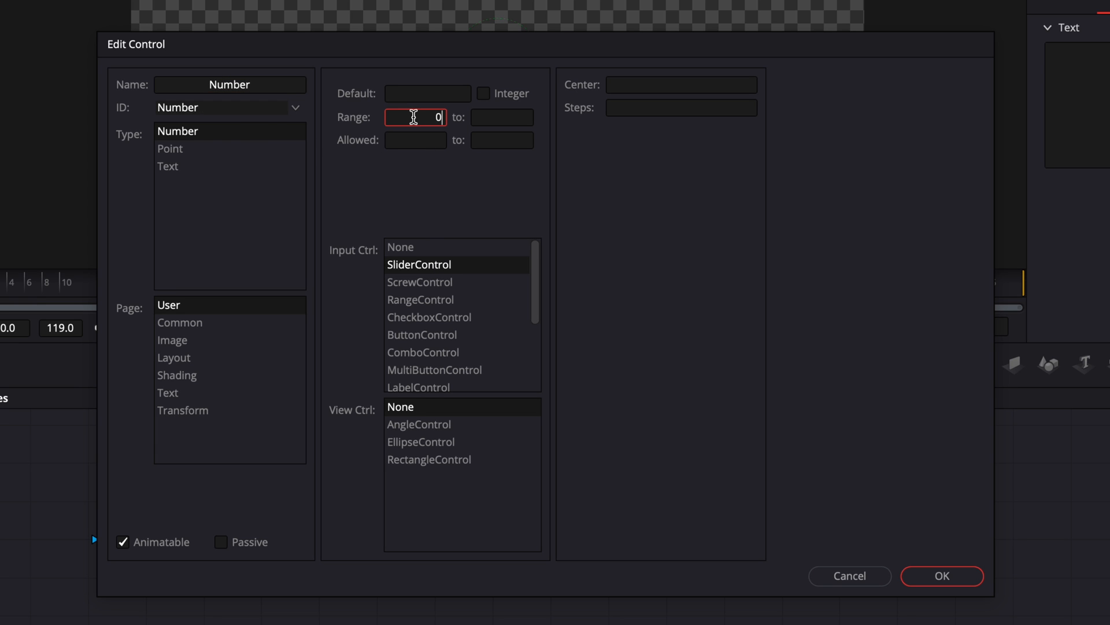
left_click(501, 117)
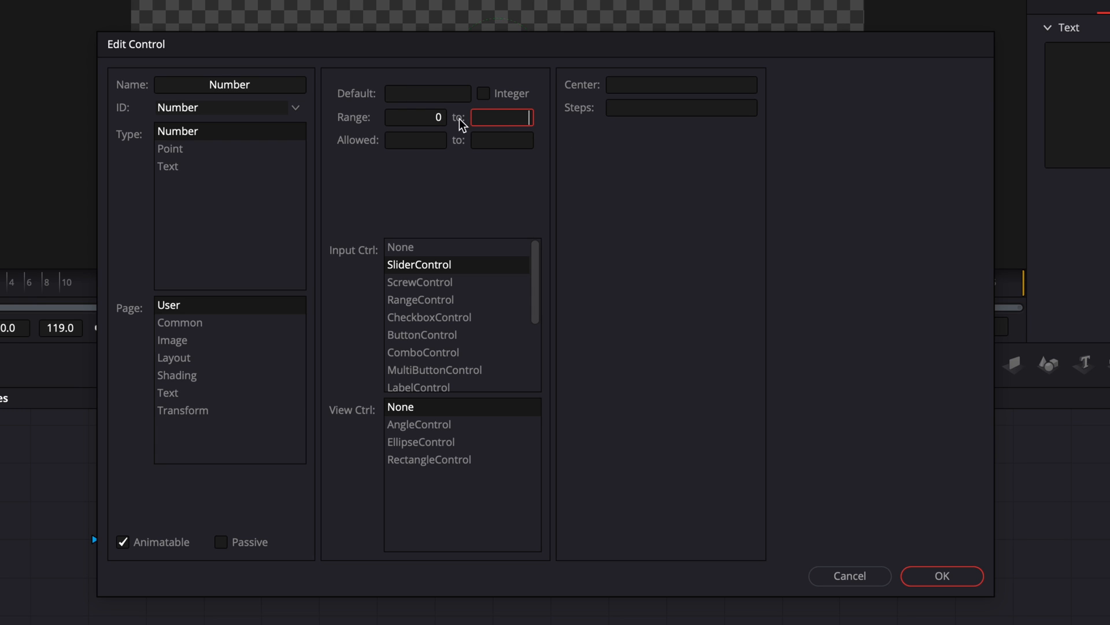
mouse_move(553, 87)
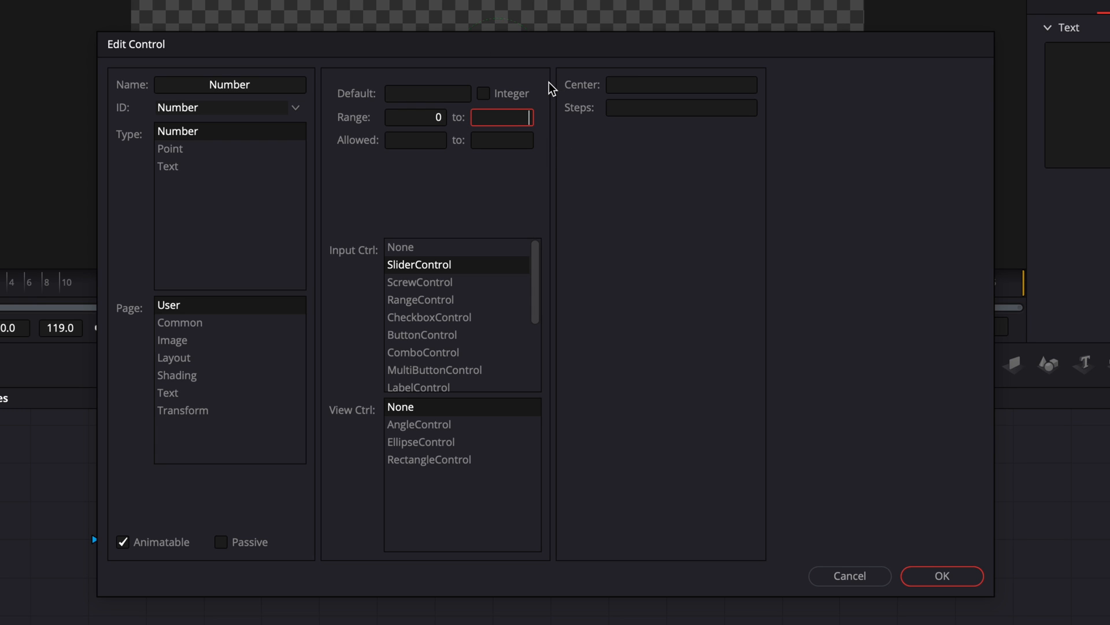
type("1")
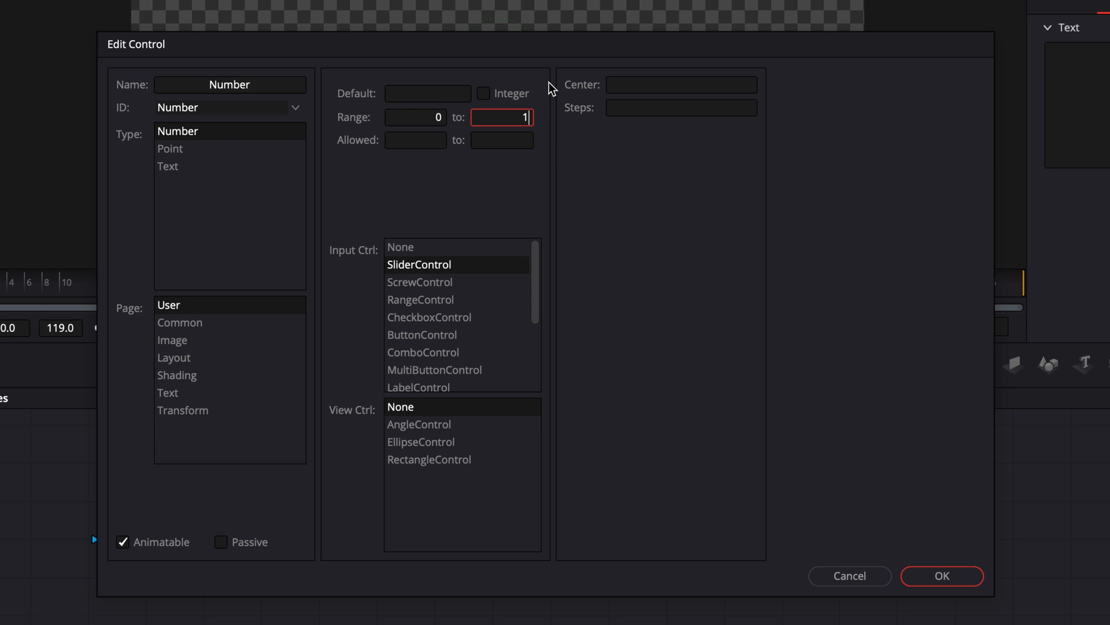
type("1000000000")
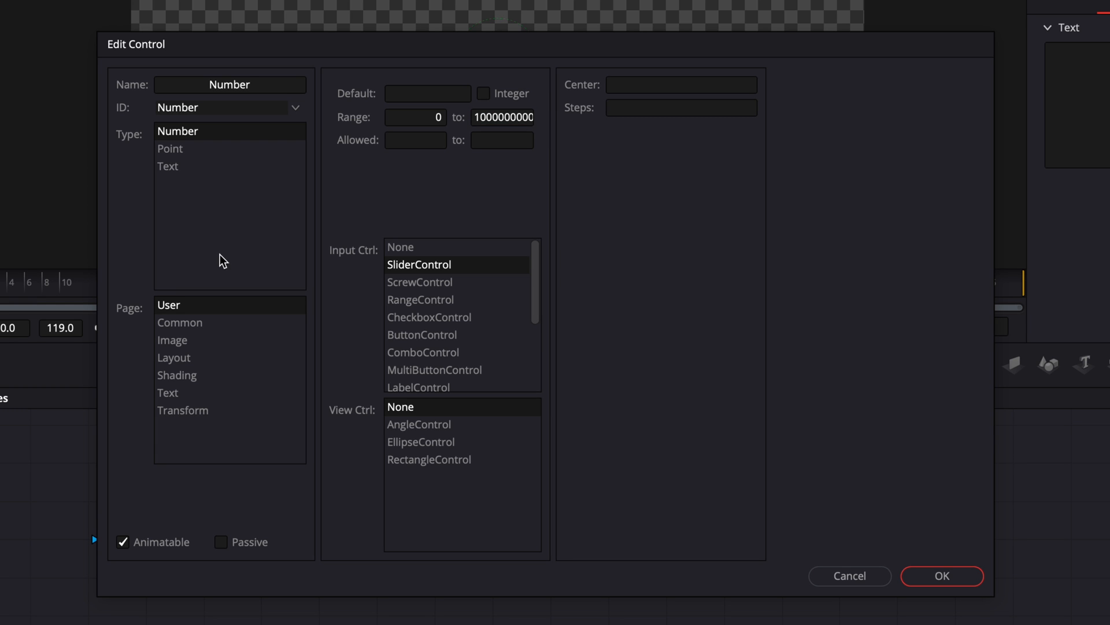
mouse_move(176, 357)
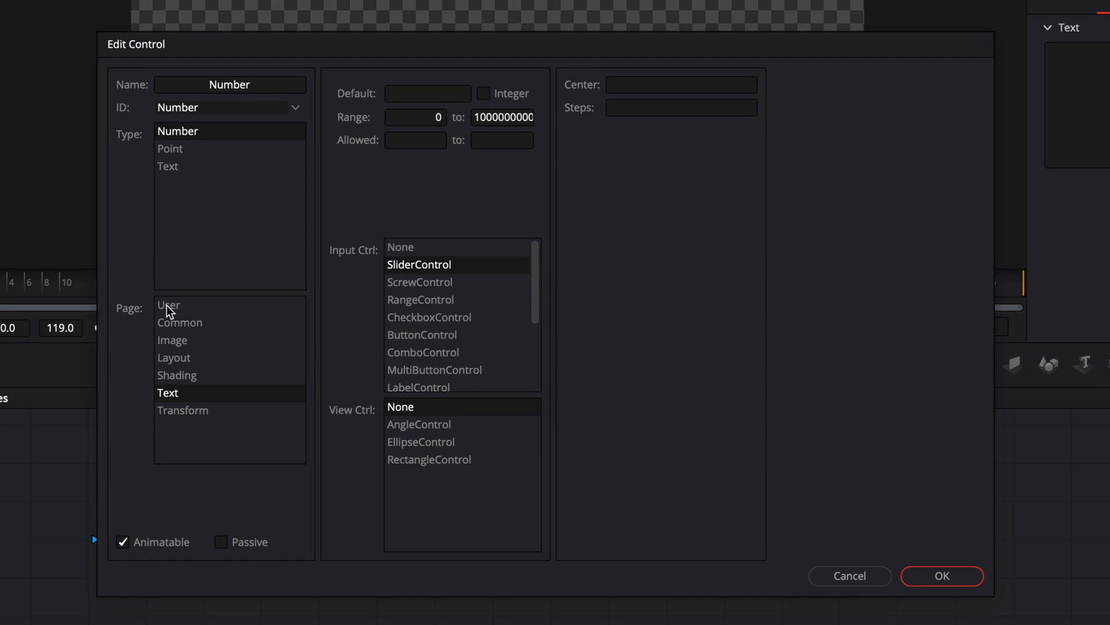
mouse_move(188, 340)
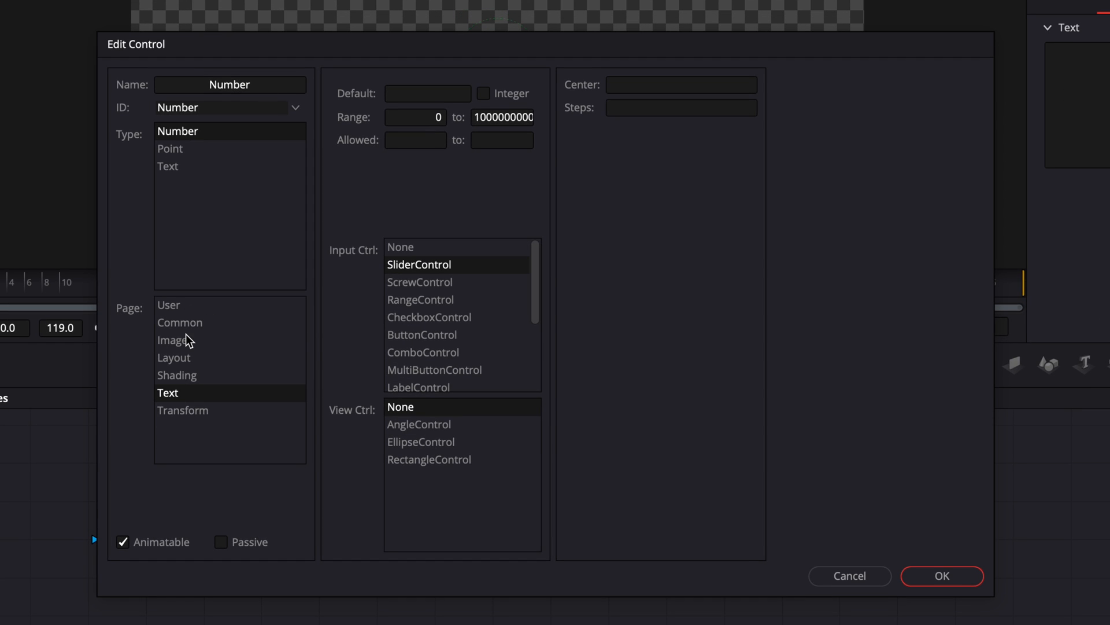
mouse_move(171, 431)
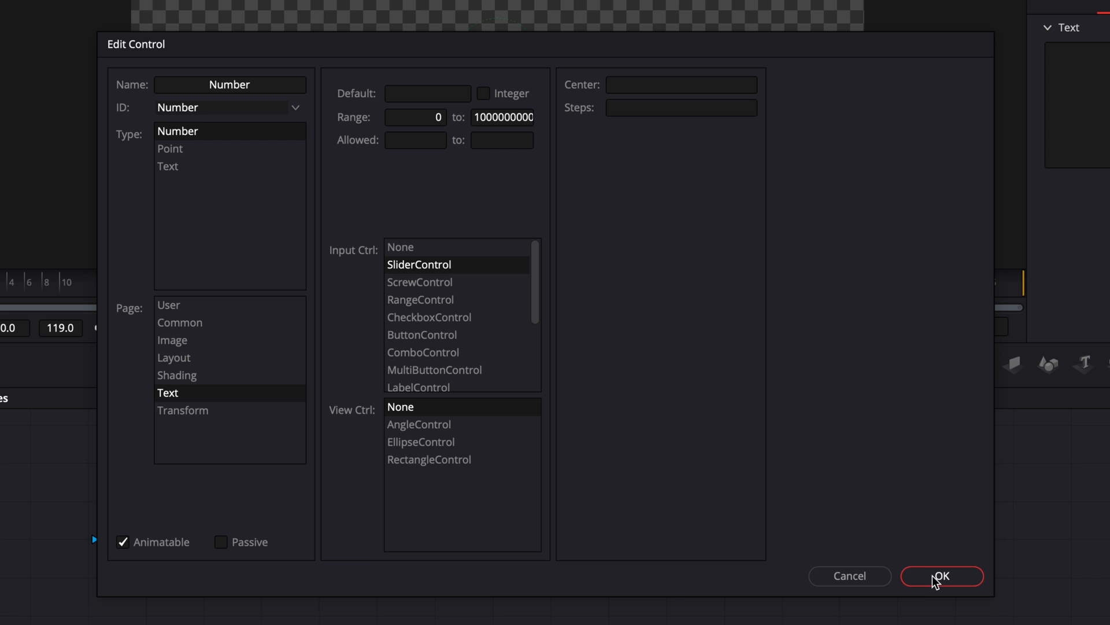
- Confirm the Number control and set its slider to 1000000 in the Inspector
left_click(941, 575)
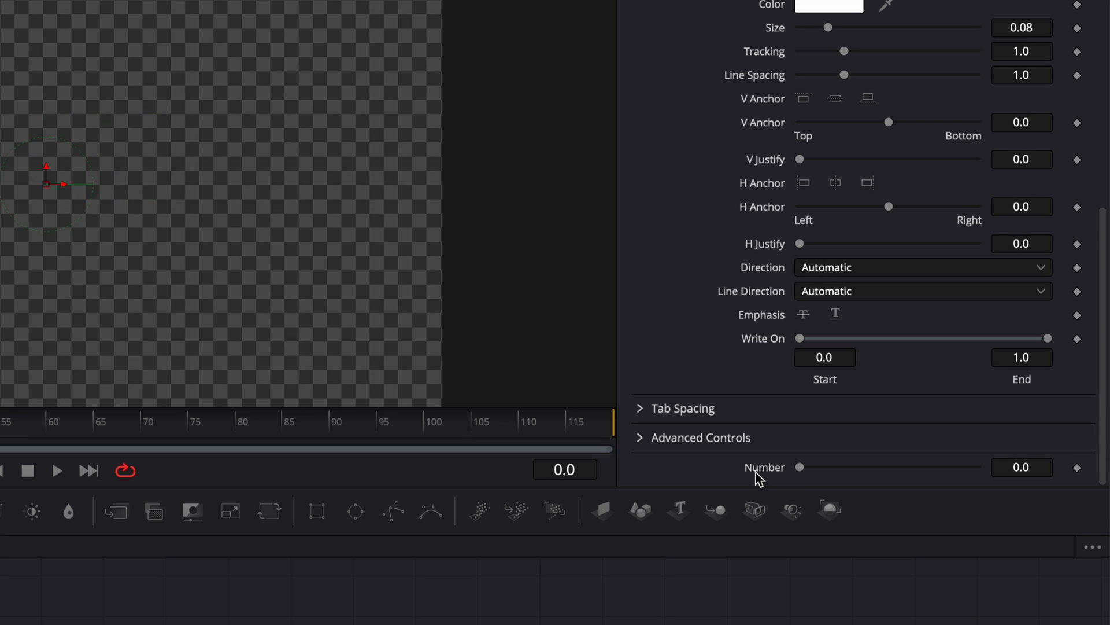
mouse_move(801, 473)
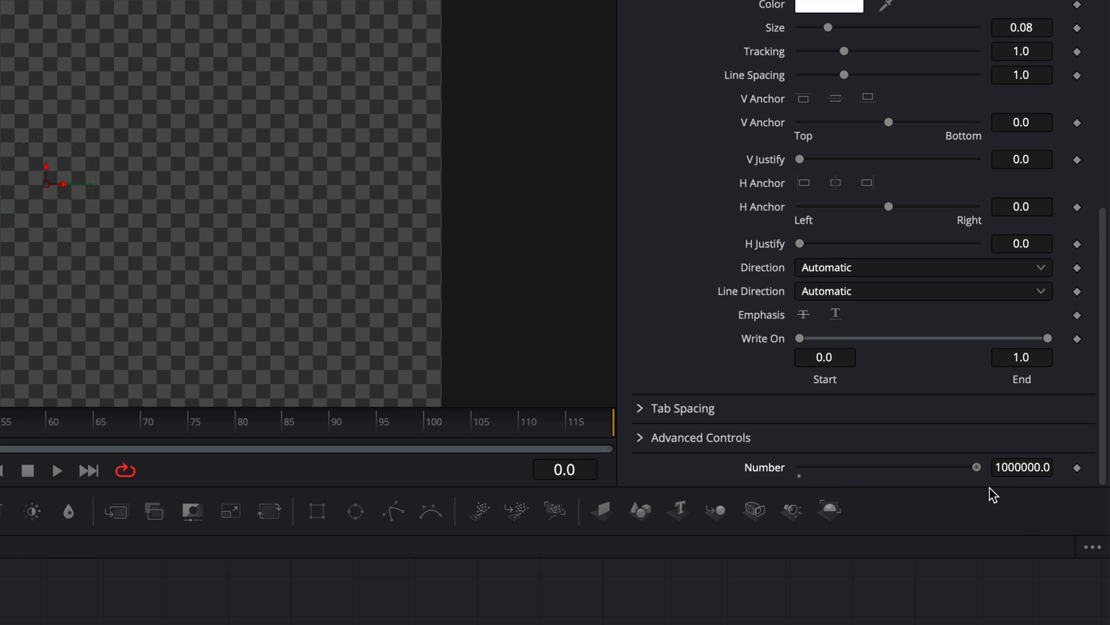
scroll("up", 3)
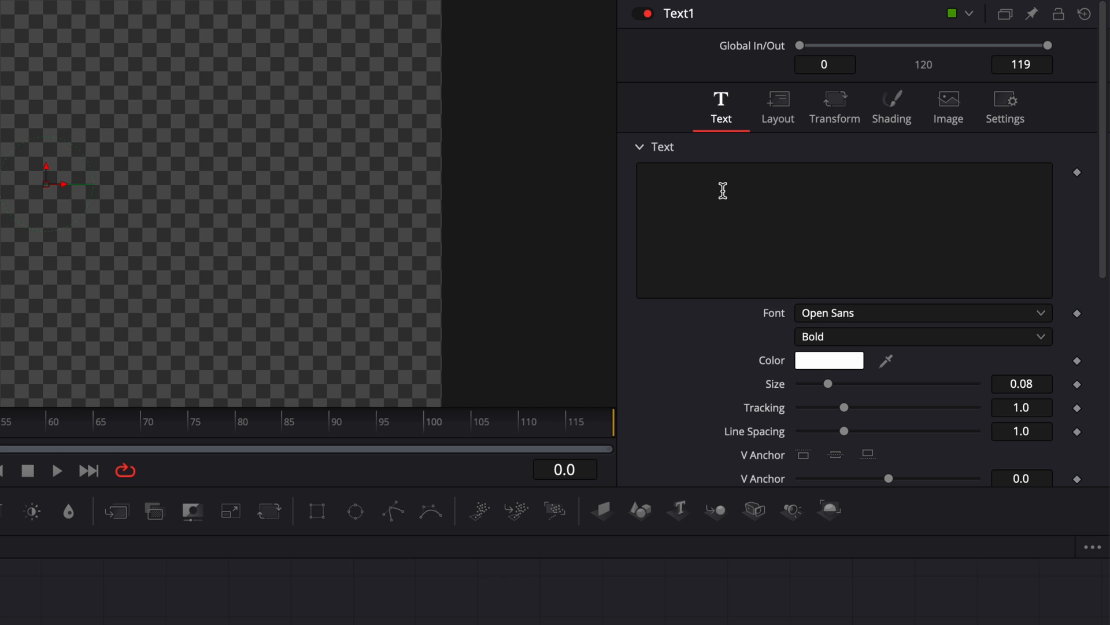
- Drive the Styled Text with the expression (Text1.Number) so the viewer shows 1000000
right_click(698, 210)
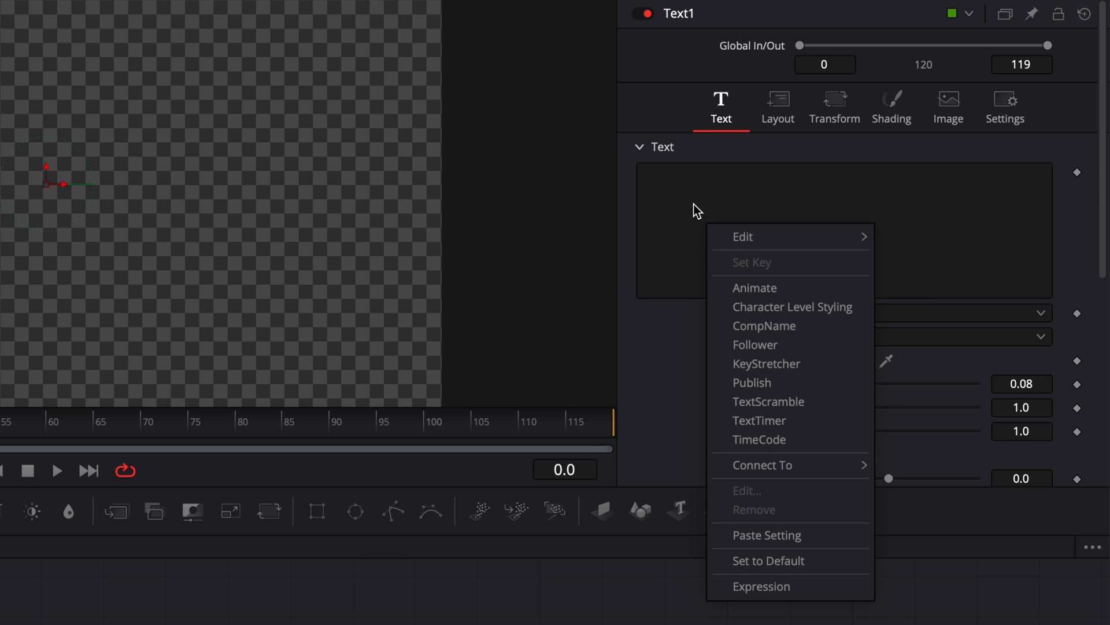
mouse_move(763, 604)
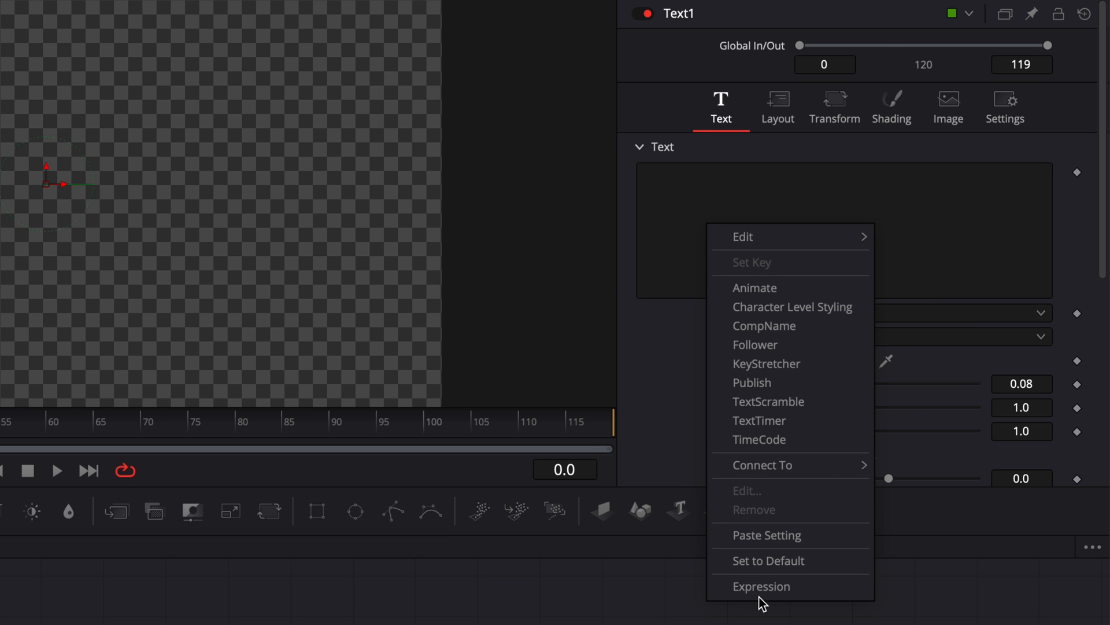
left_click(761, 585)
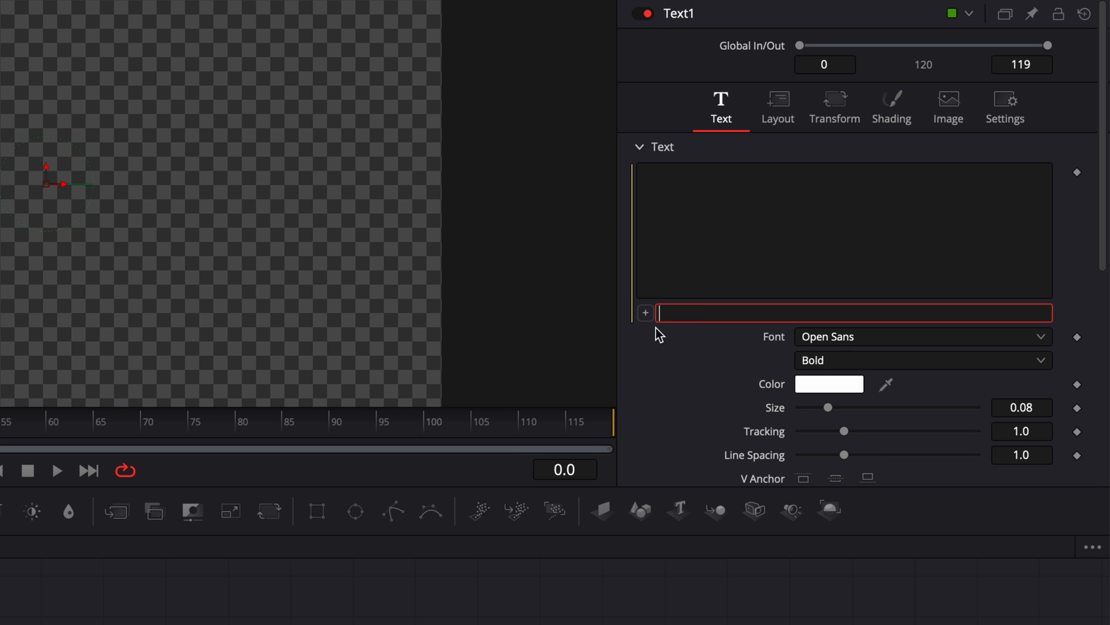
scroll("down", 3)
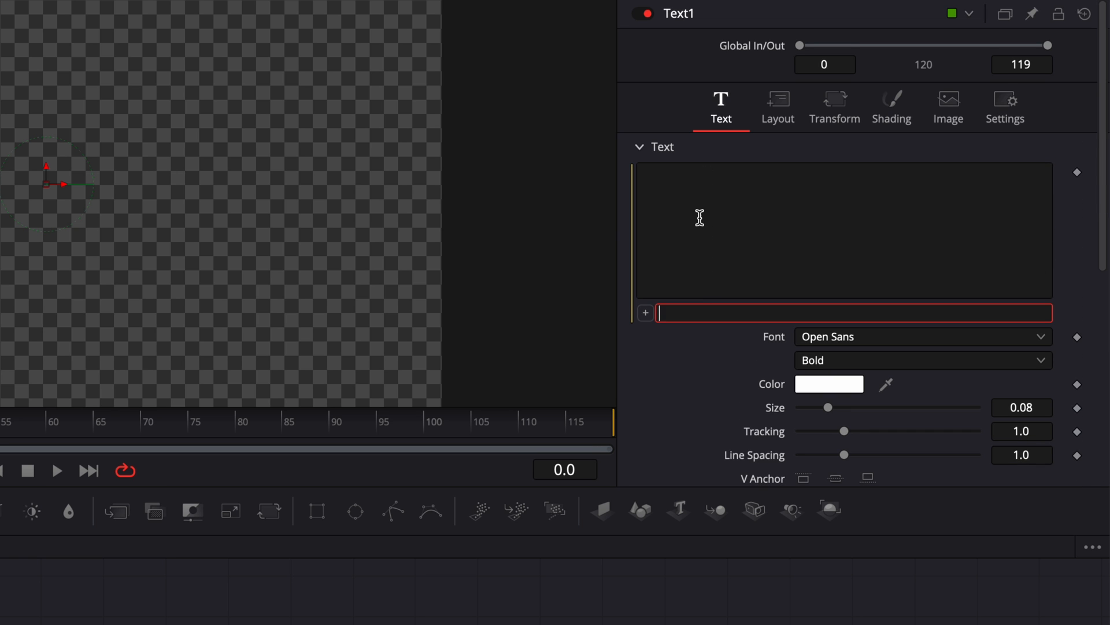
type("(")
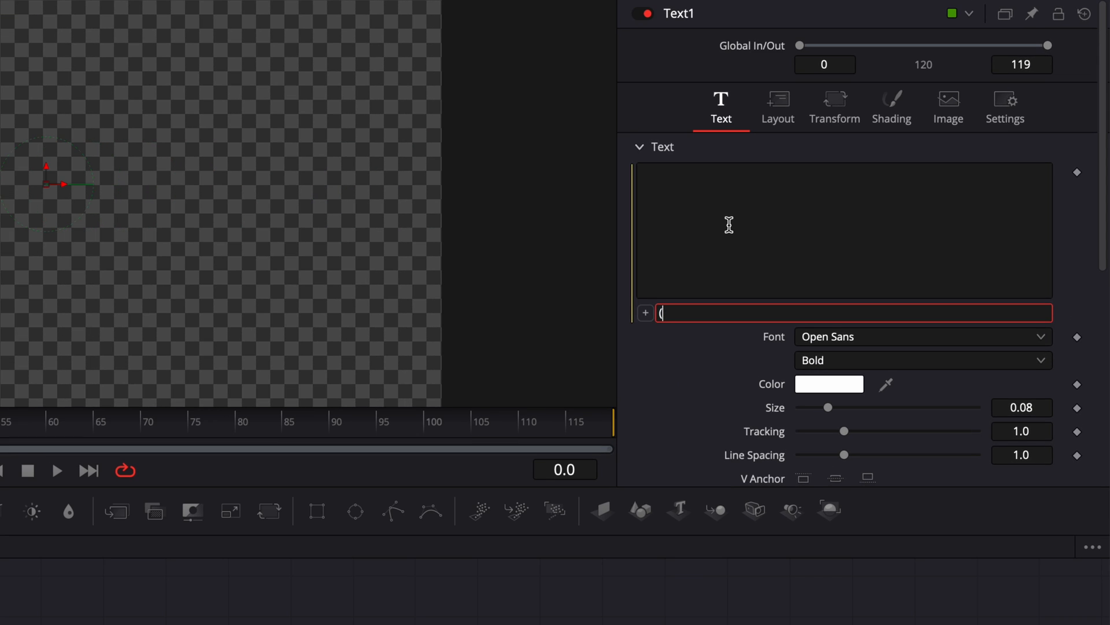
type("Text1")
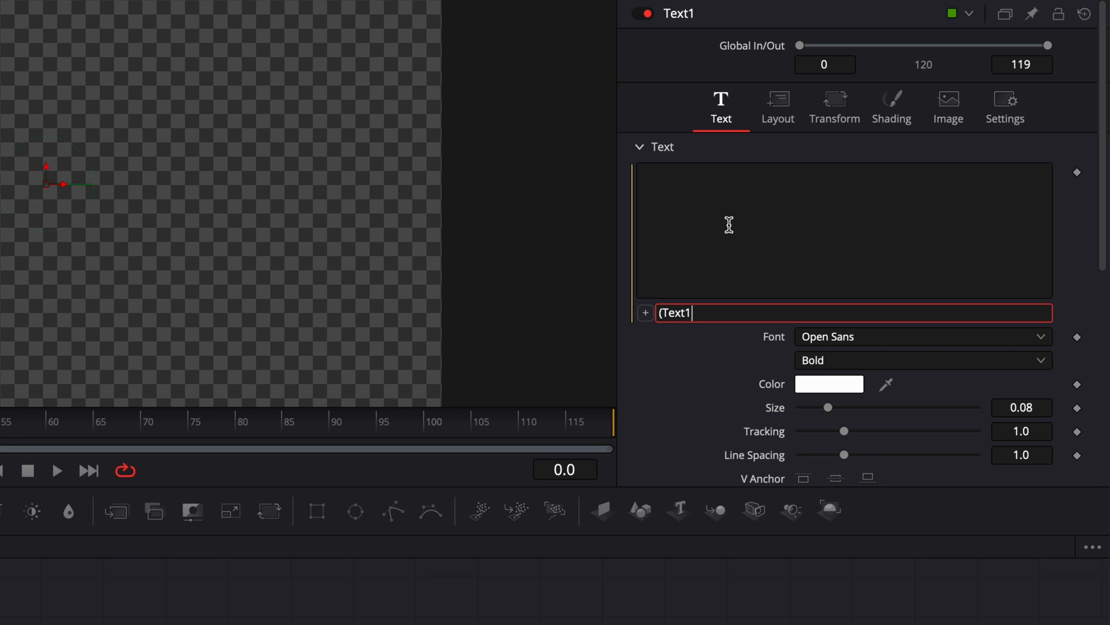
mouse_move(670, 327)
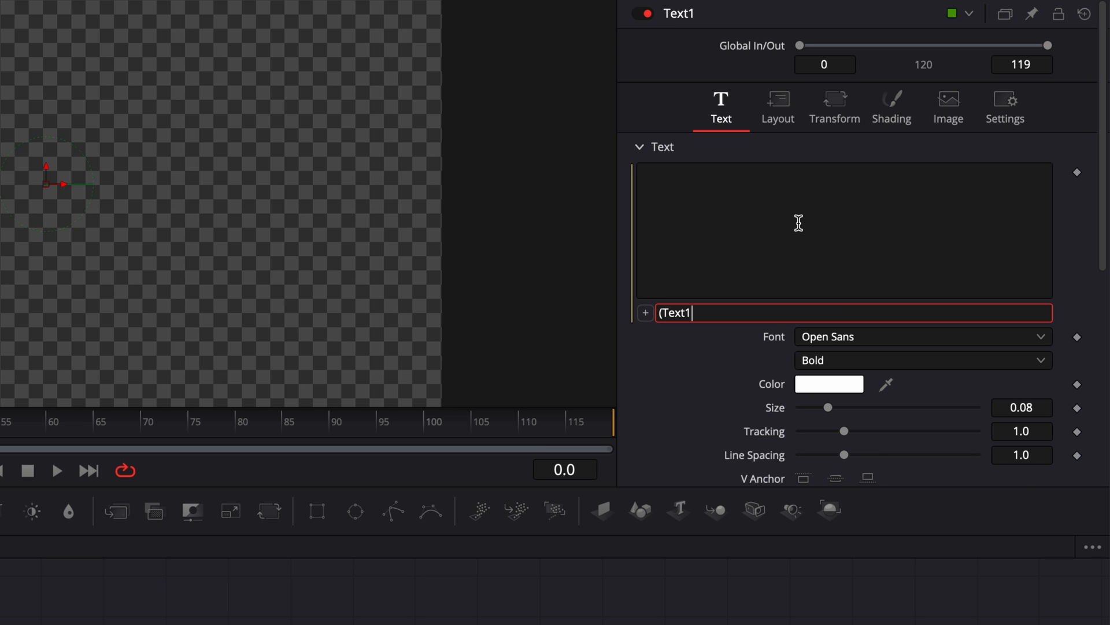
scroll("down", 3)
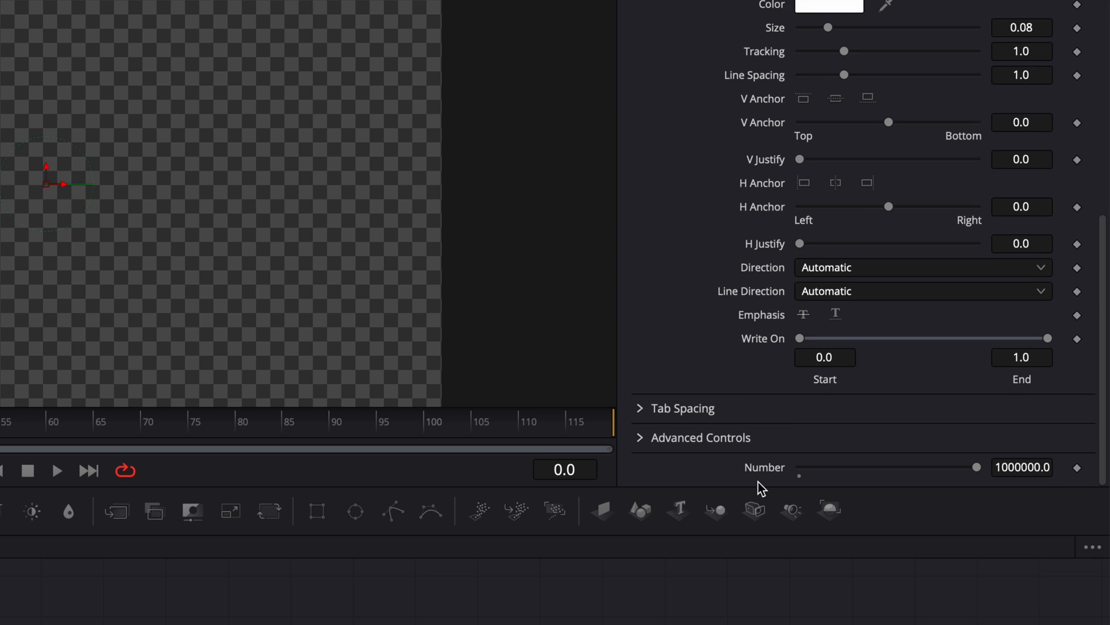
mouse_move(750, 483)
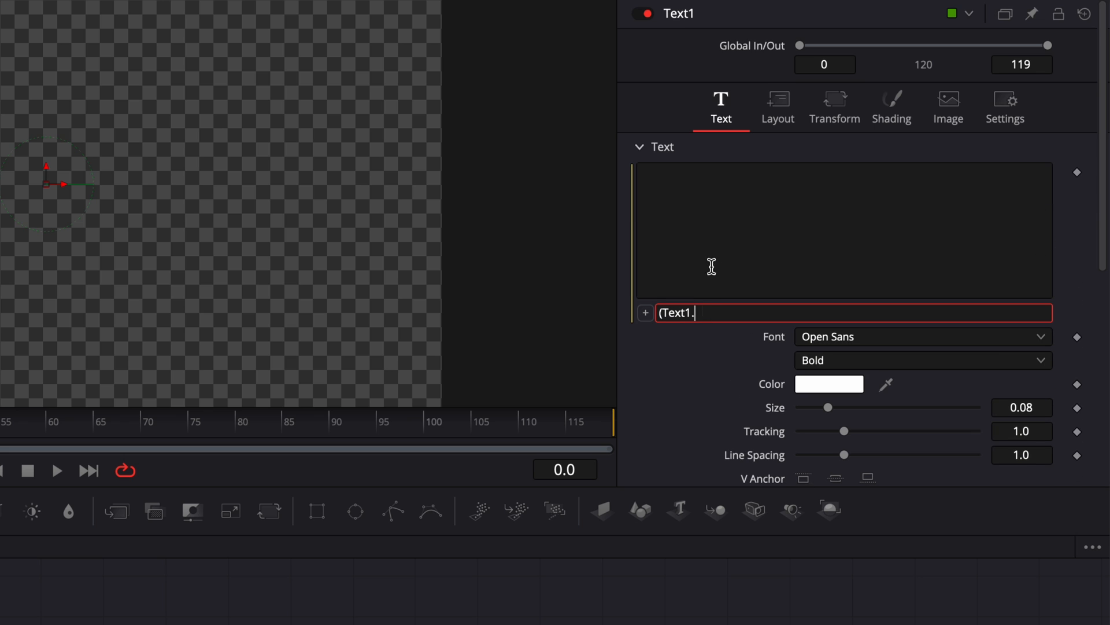
type("Nu")
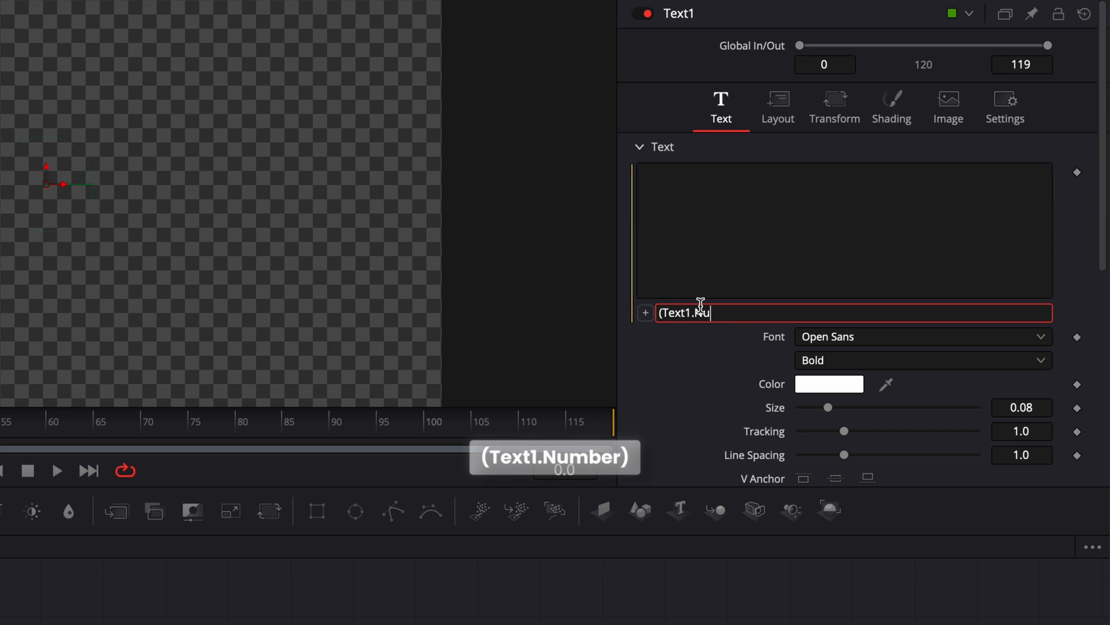
type("mber)")
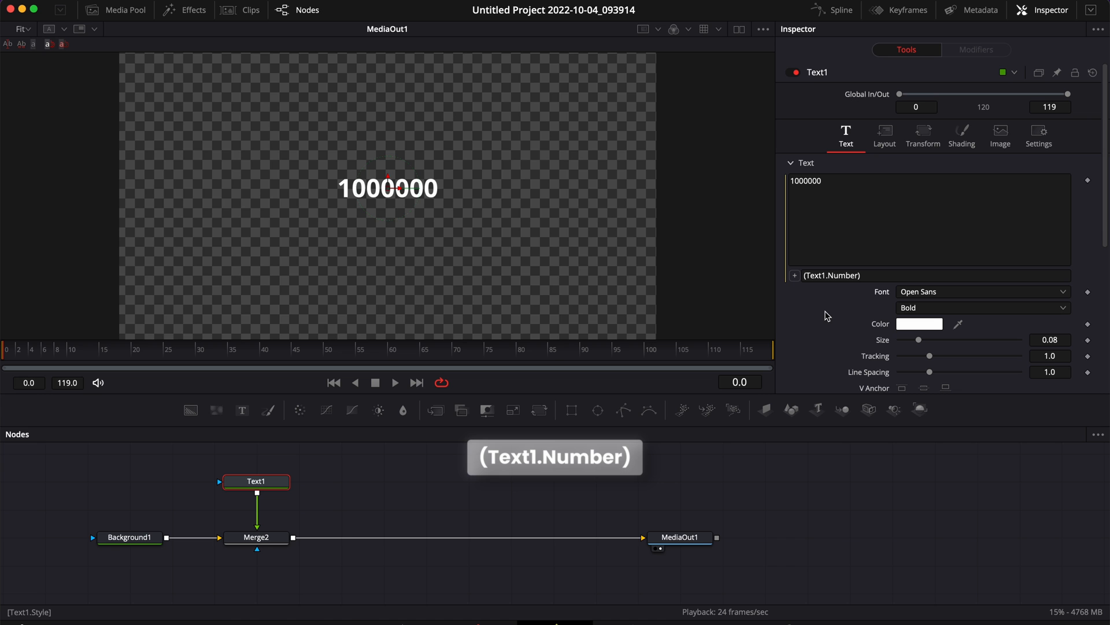
- Lower the Number slider to 535000 so the text reads 535000
scroll("down", 3)
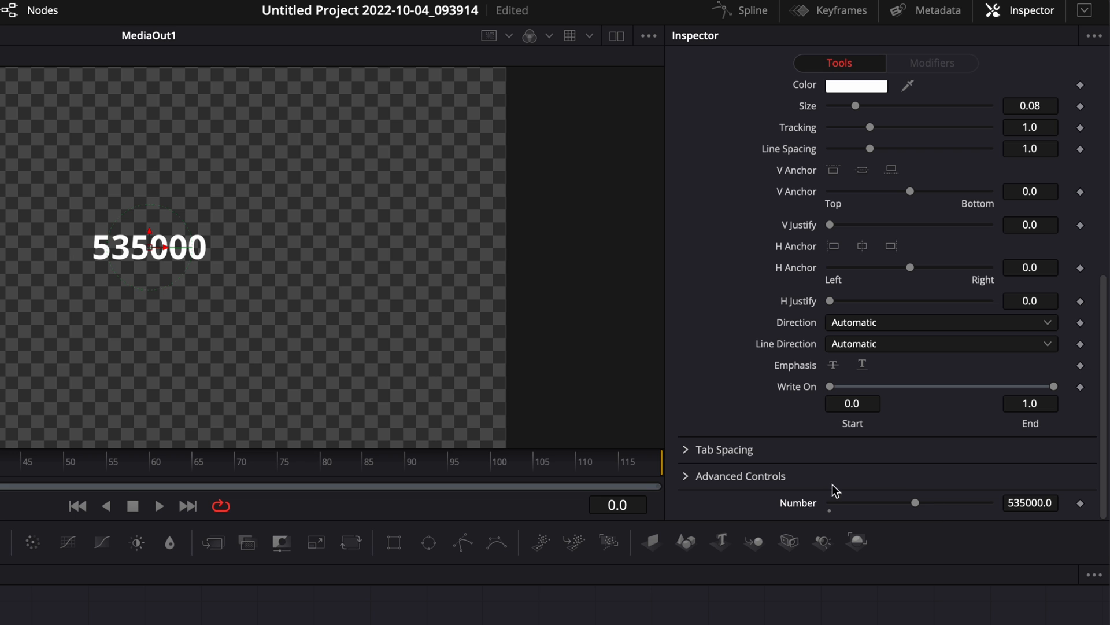
mouse_move(941, 489)
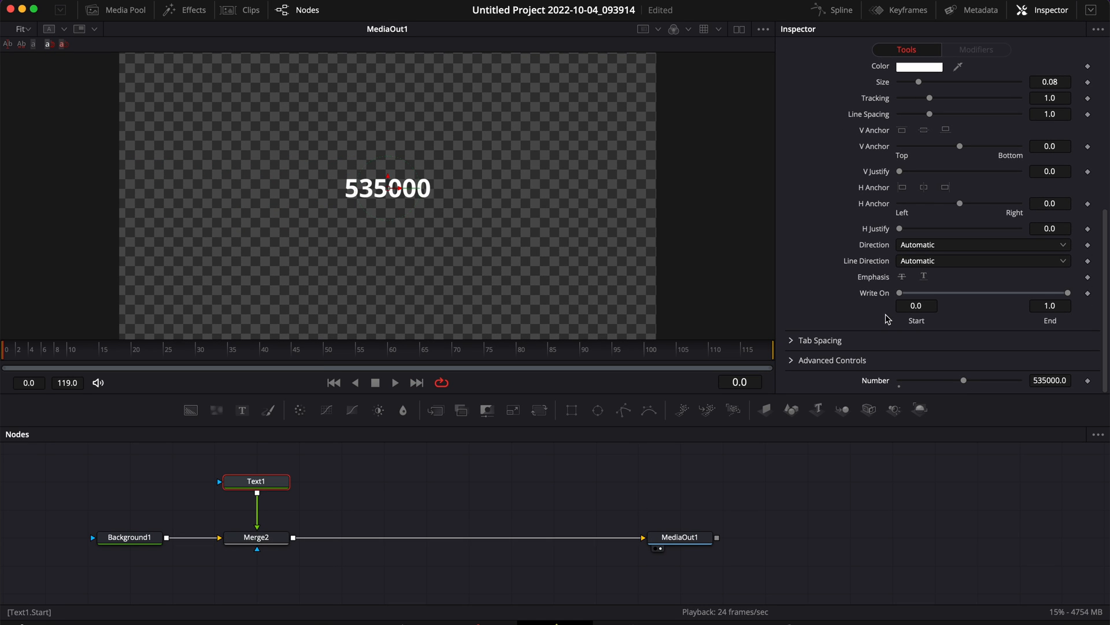
mouse_move(831, 185)
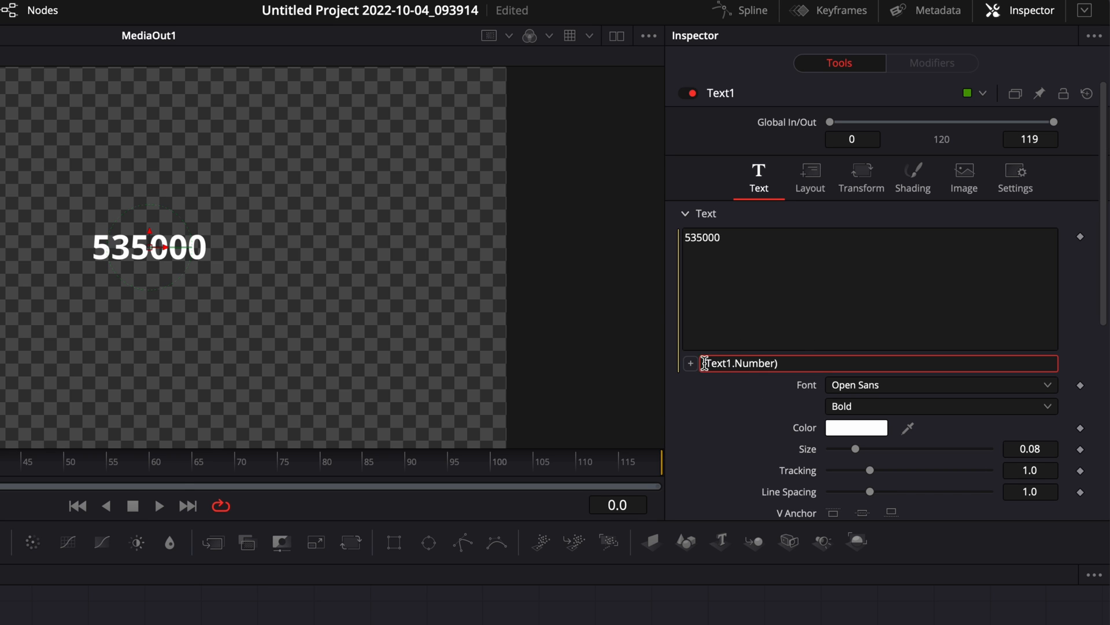
mouse_move(681, 324)
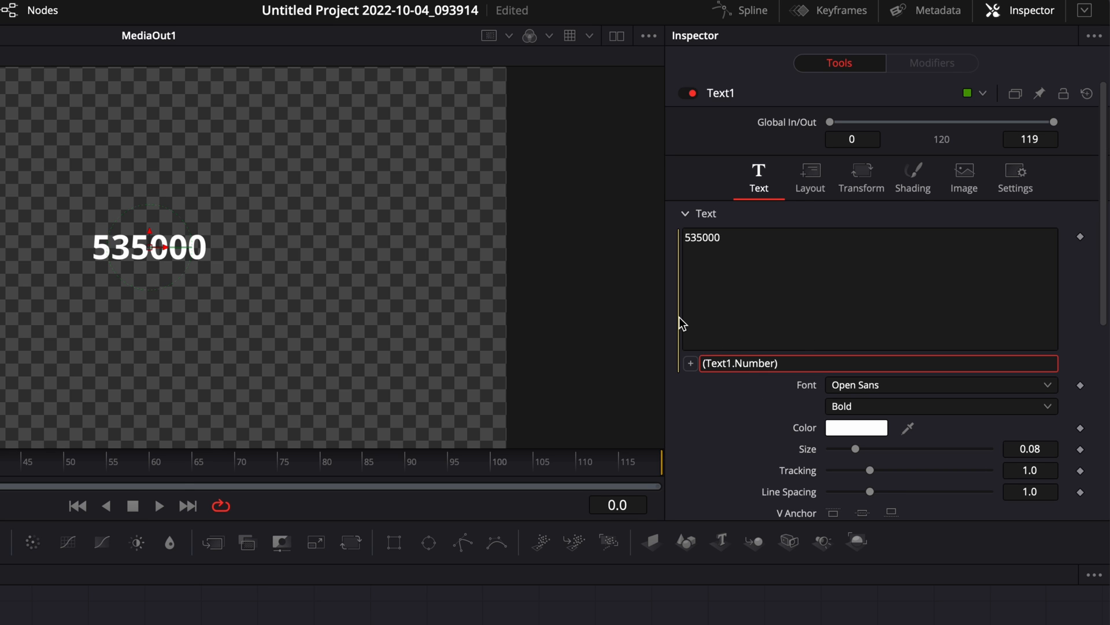
- Change the expression prefix to "$"..(Text1.Number) so the text shows $337000
type("\"$")
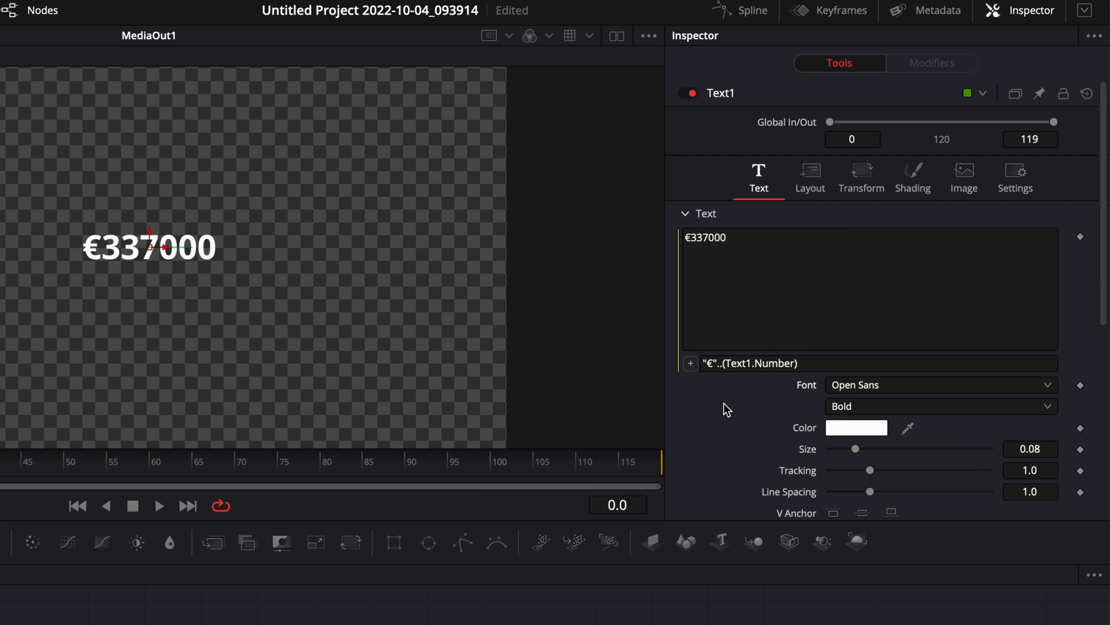
mouse_move(500, 352)
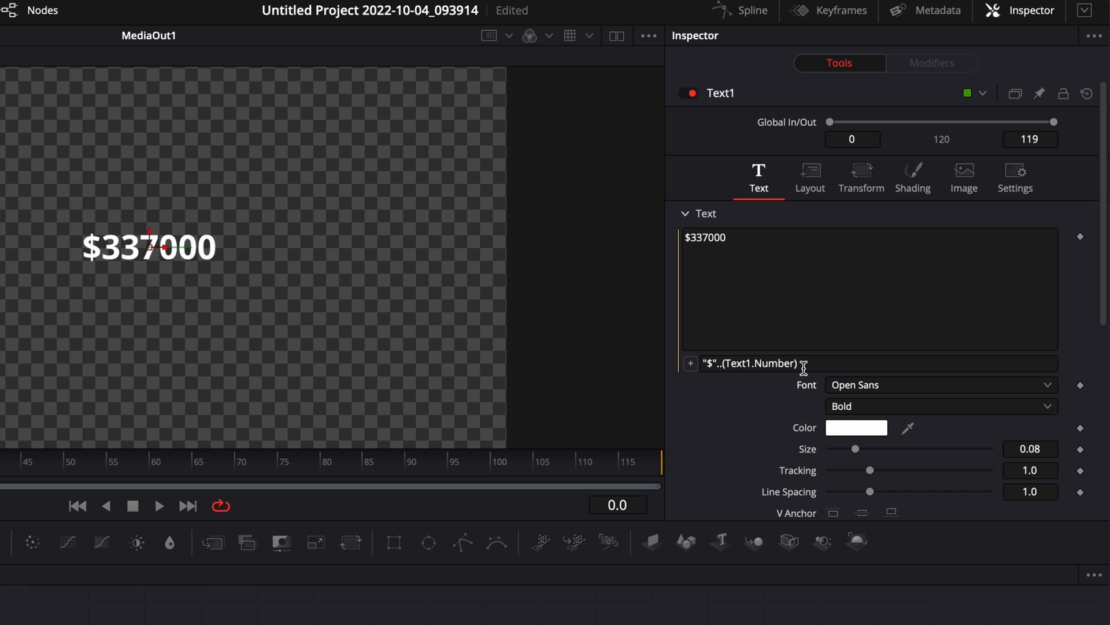
left_click(778, 363)
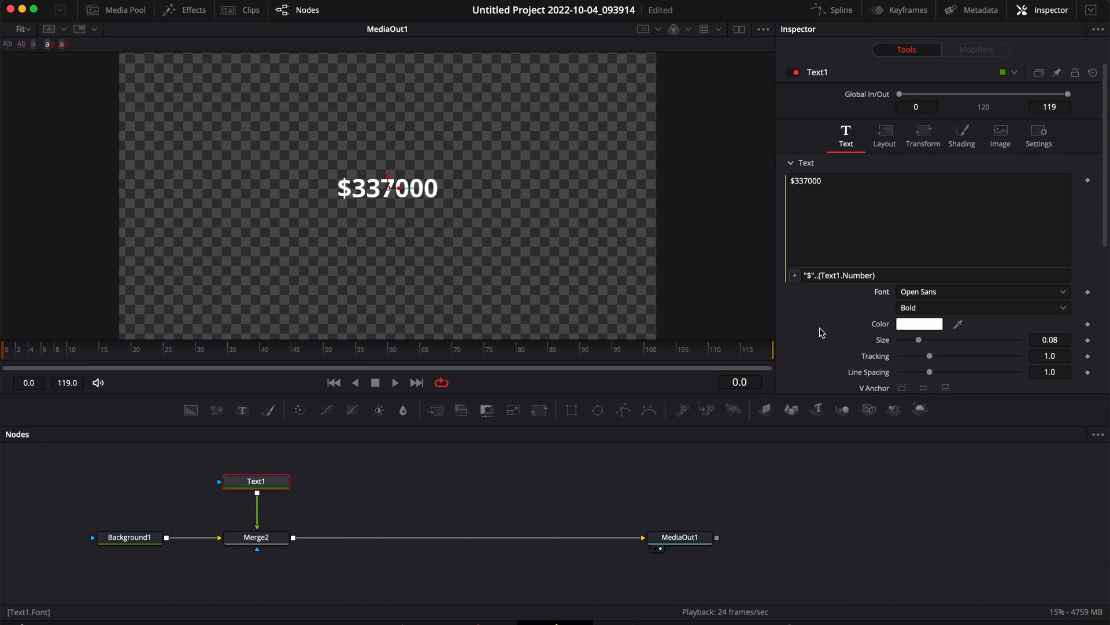
mouse_move(369, 357)
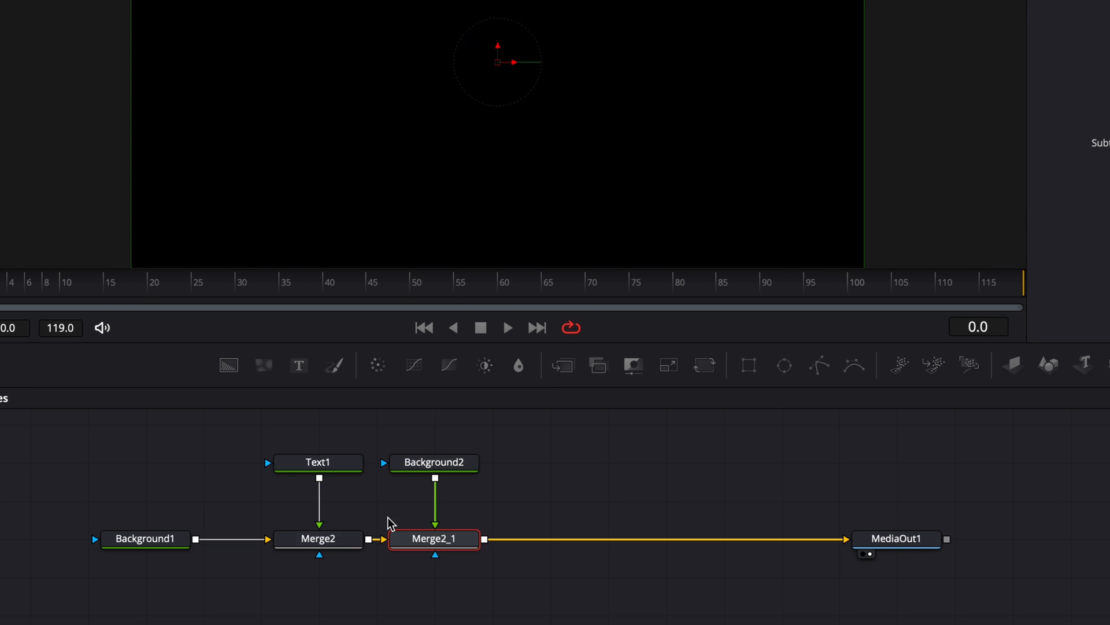
- Mask Background2 with a rounded-corner Rectangle outline framing the $337000 number
left_click(434, 463)
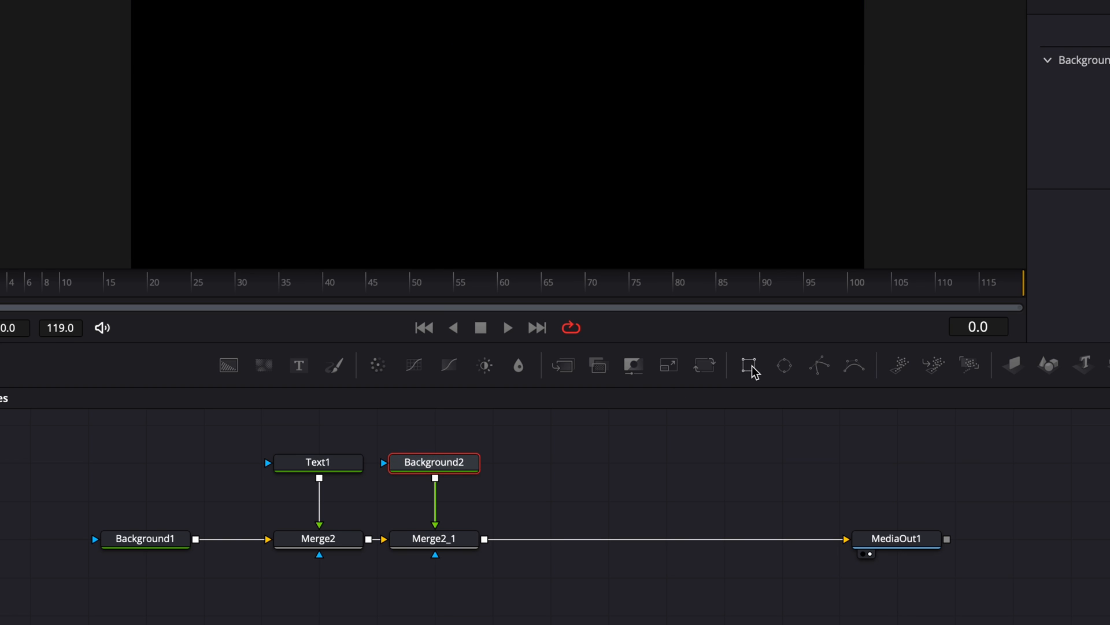
left_click(749, 364)
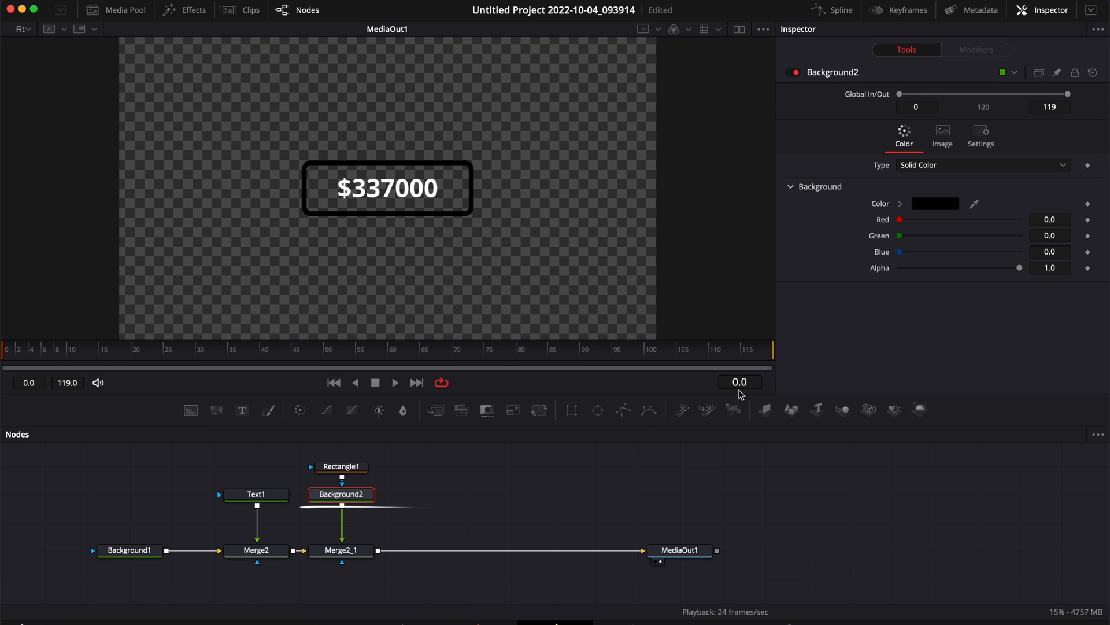
left_click(935, 204)
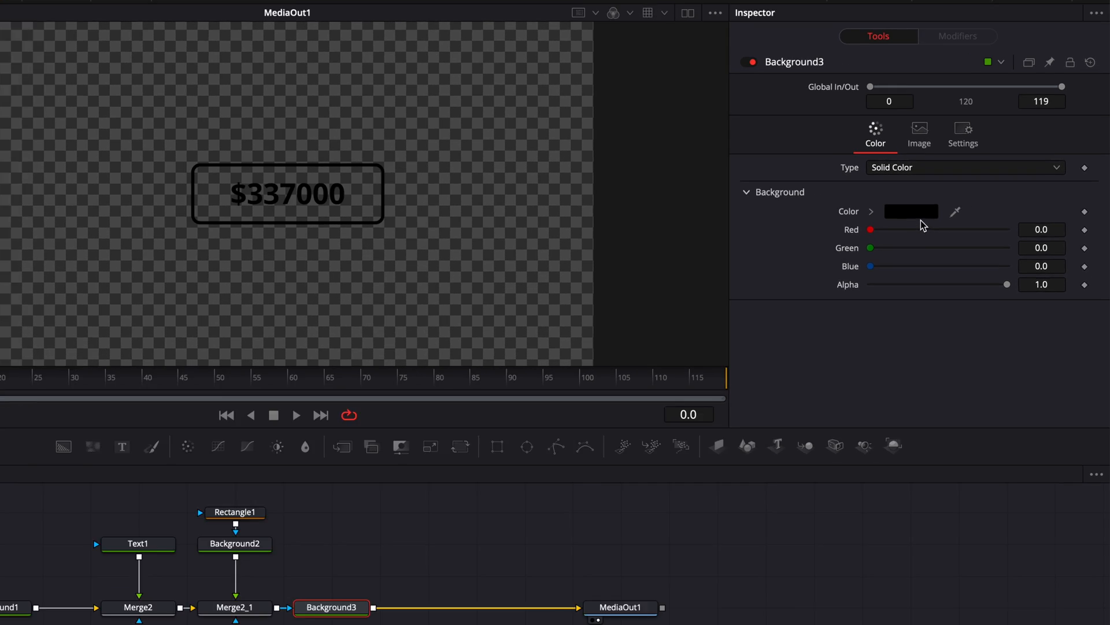
- Set Background3's colour to green so the box and number turn bright green
left_click(912, 210)
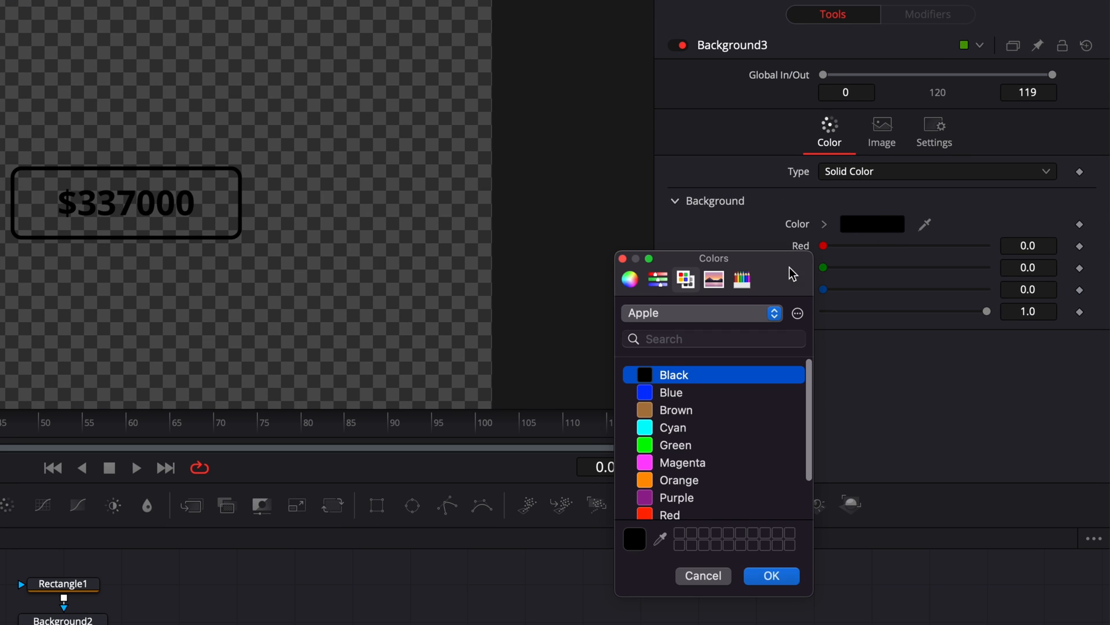
left_click(770, 575)
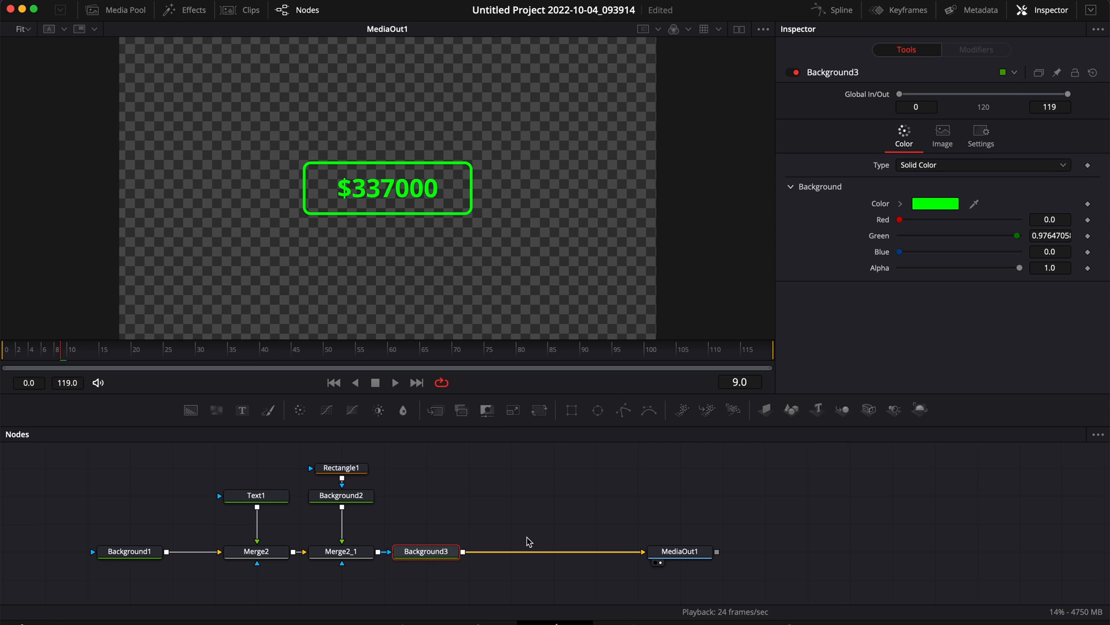
mouse_move(479, 557)
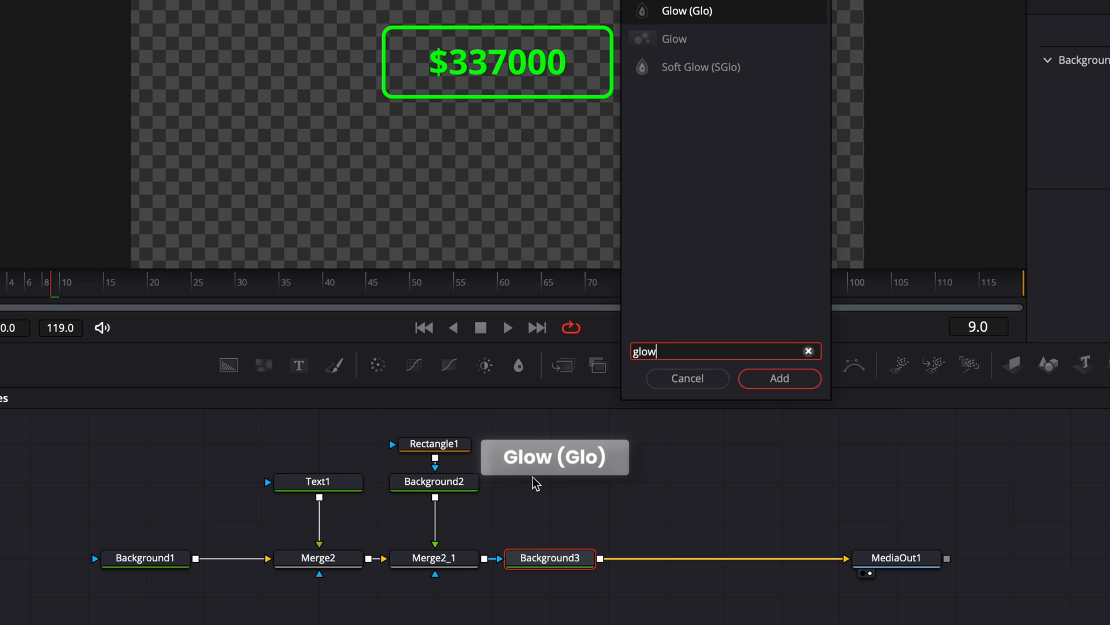
- Add a Glow node and then a DropShadow node after Background3
left_click(778, 377)
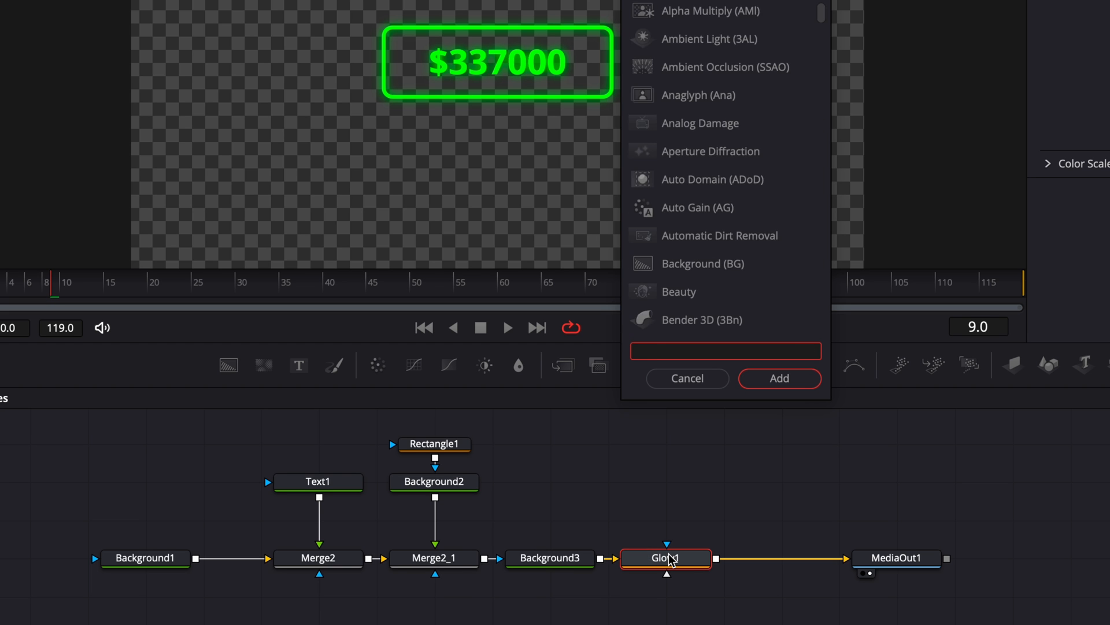
left_click(779, 377)
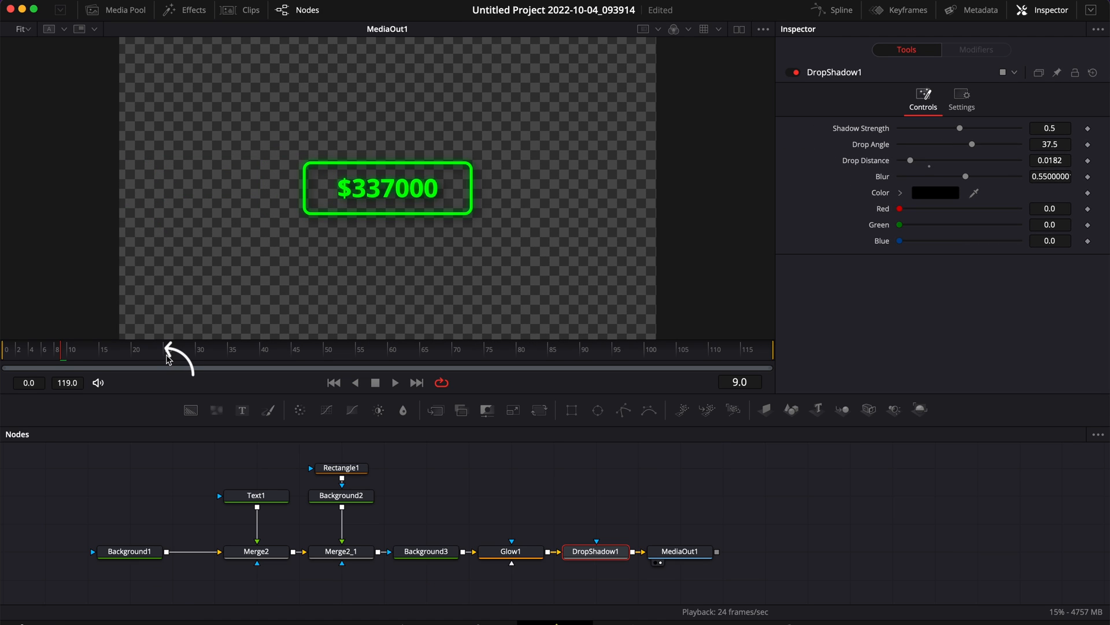
- At frame 25, set Text1's Number control to 257000
left_click(257, 495)
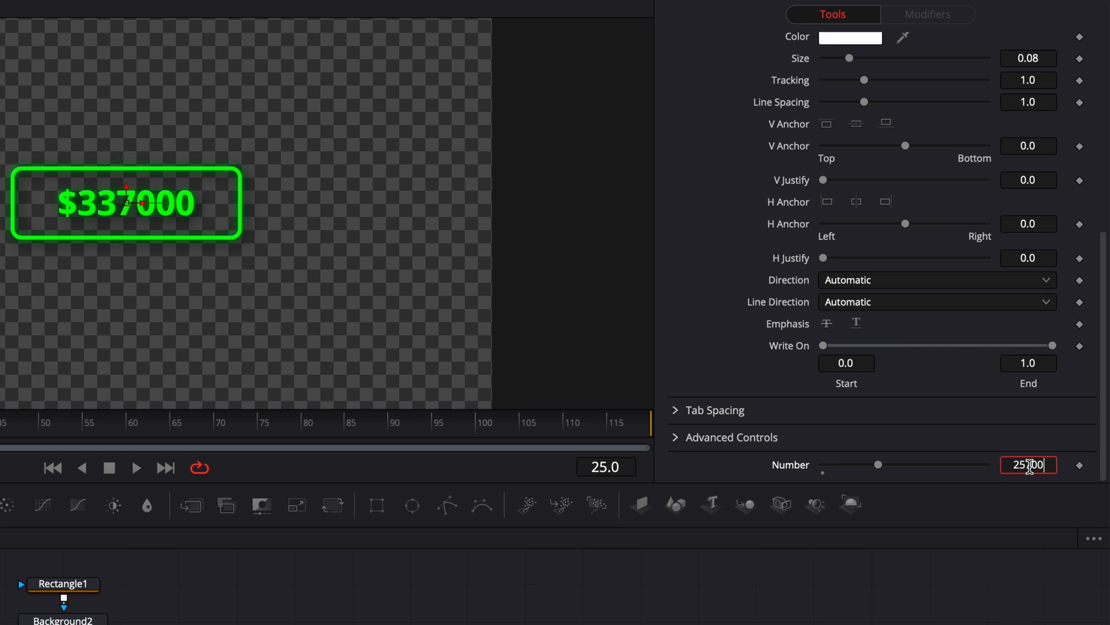
type("257000")
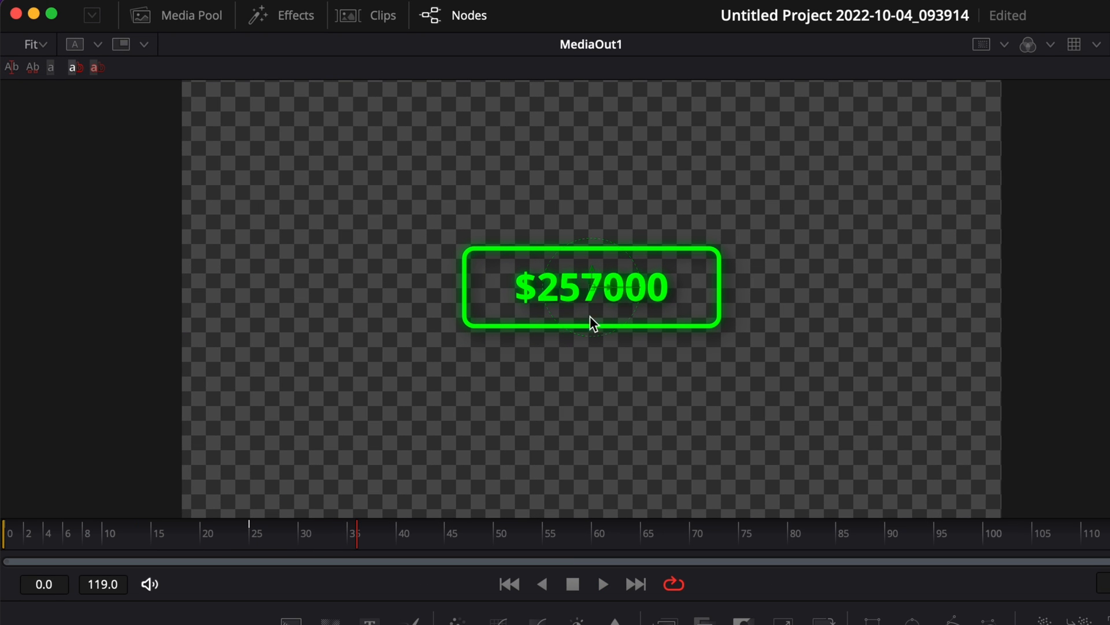
mouse_move(820, 67)
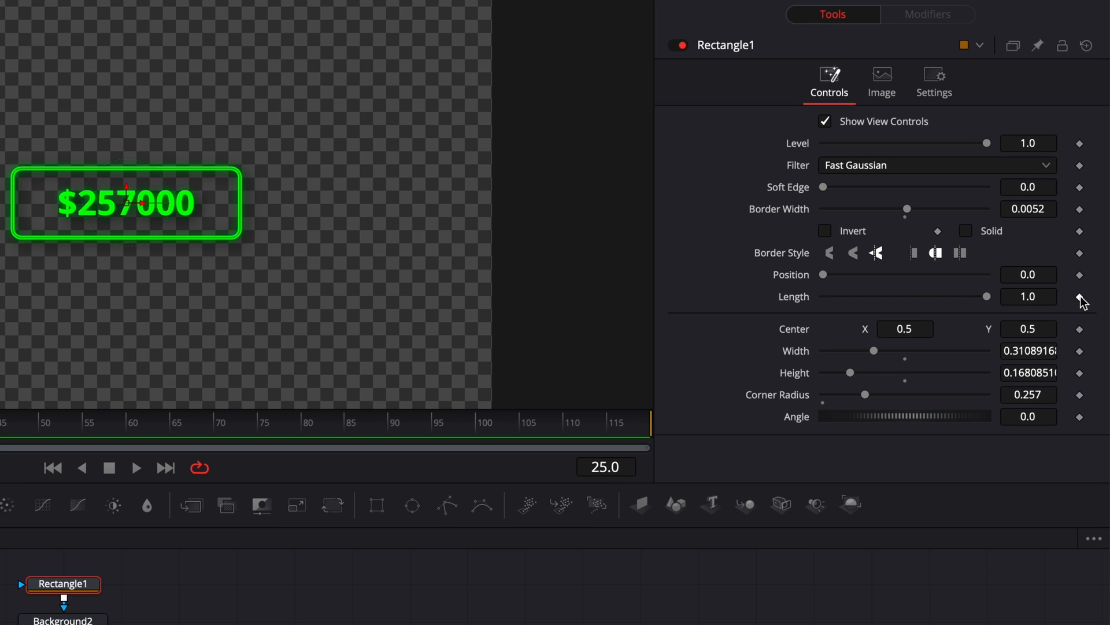
- Keyframe the Rectangle1 outline Length so the box starts invisible at frame 0
left_click(1079, 298)
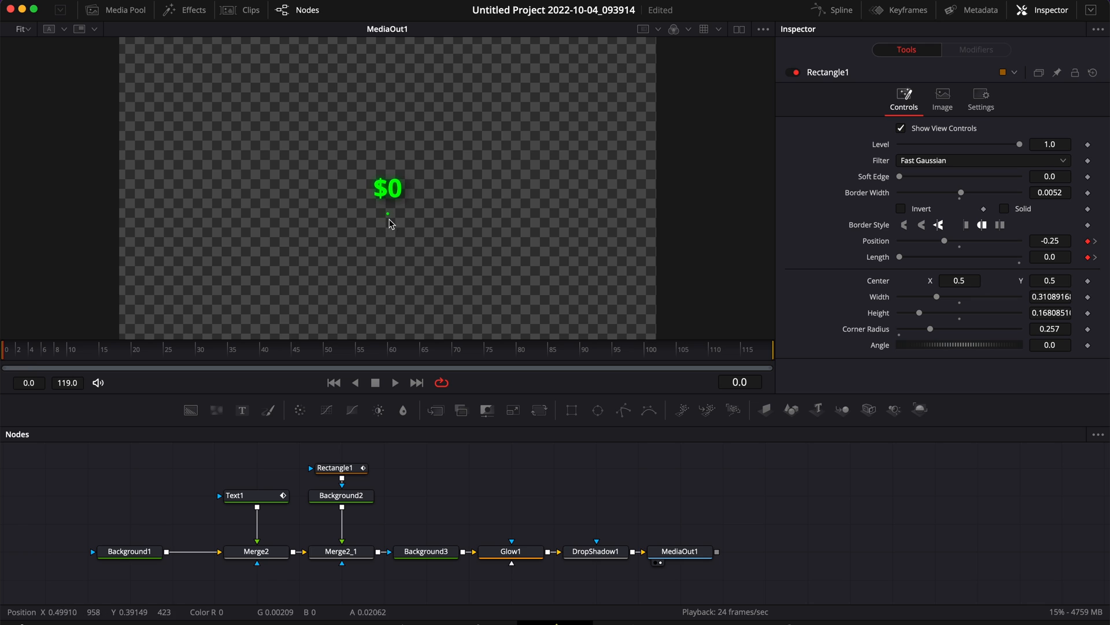
mouse_move(943, 149)
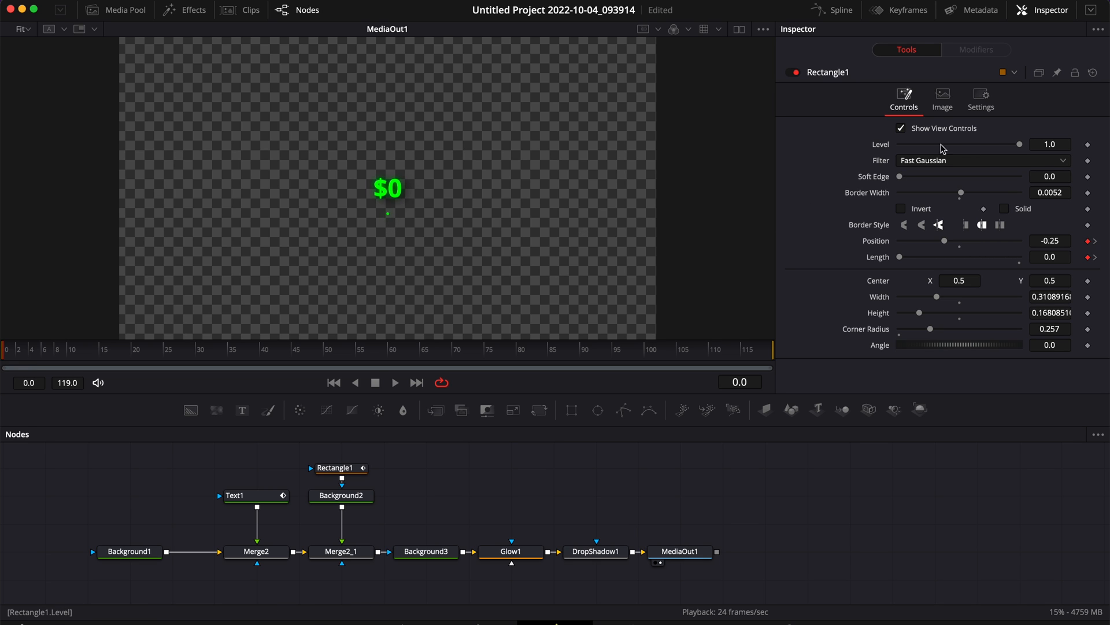
mouse_move(672, 209)
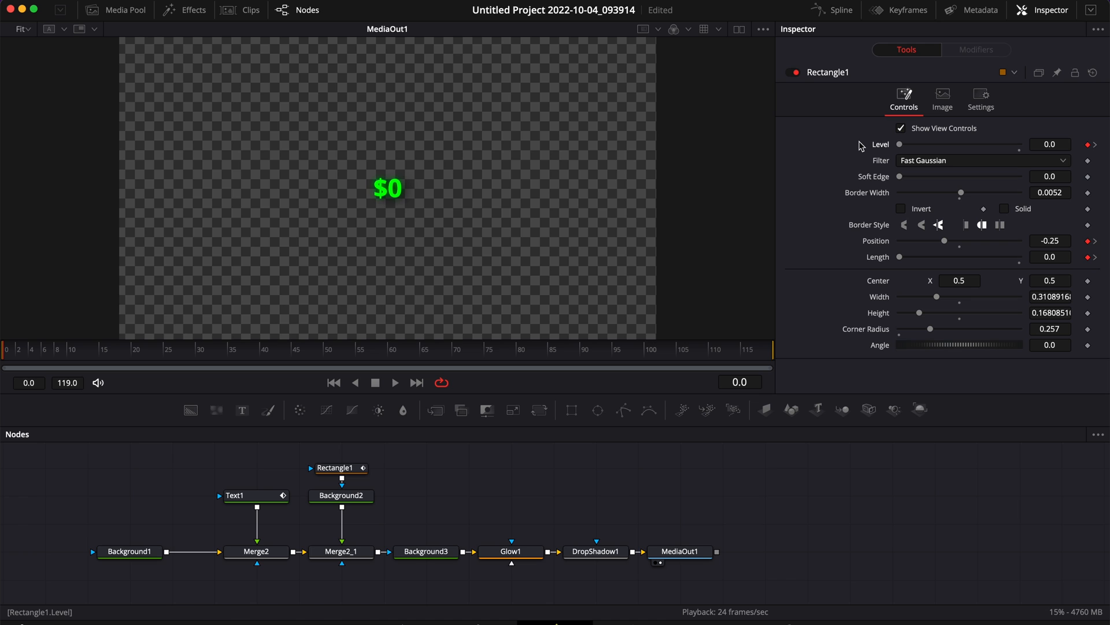
mouse_move(385, 218)
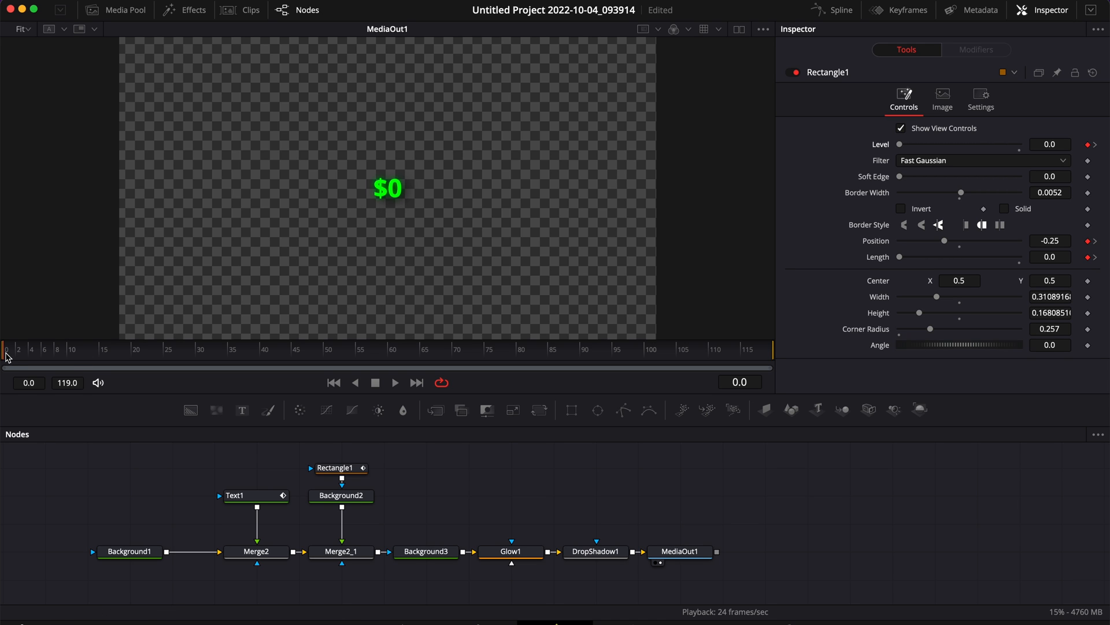
mouse_move(368, 226)
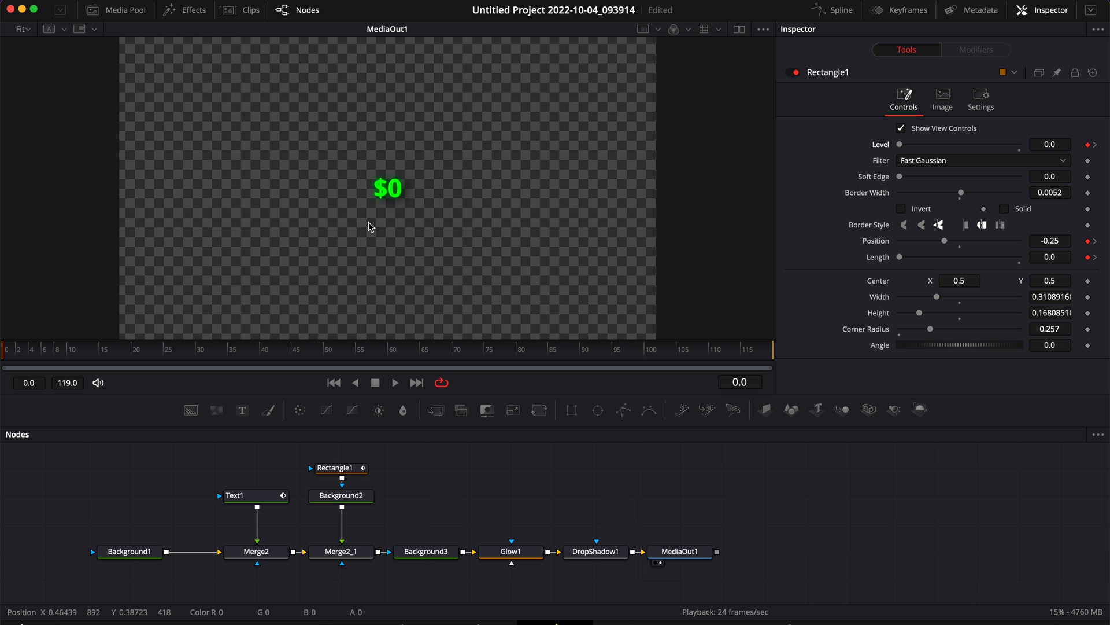
mouse_move(273, 281)
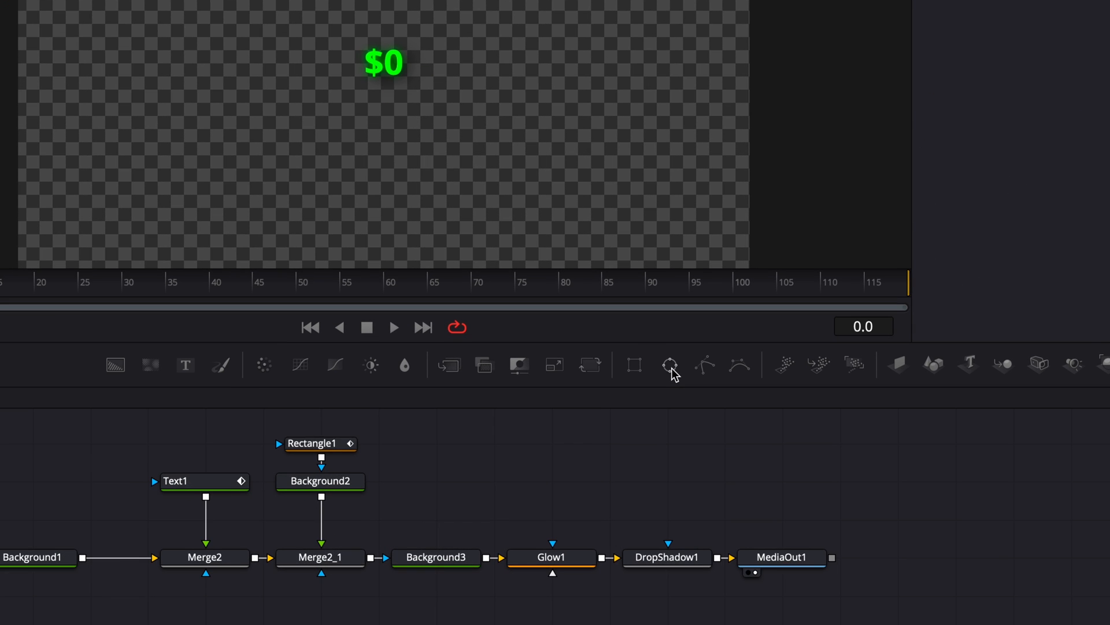
- Add a soft-edged Ellipse mask to Text1 and keyframe its Center X to sweep across the number
left_click(667, 365)
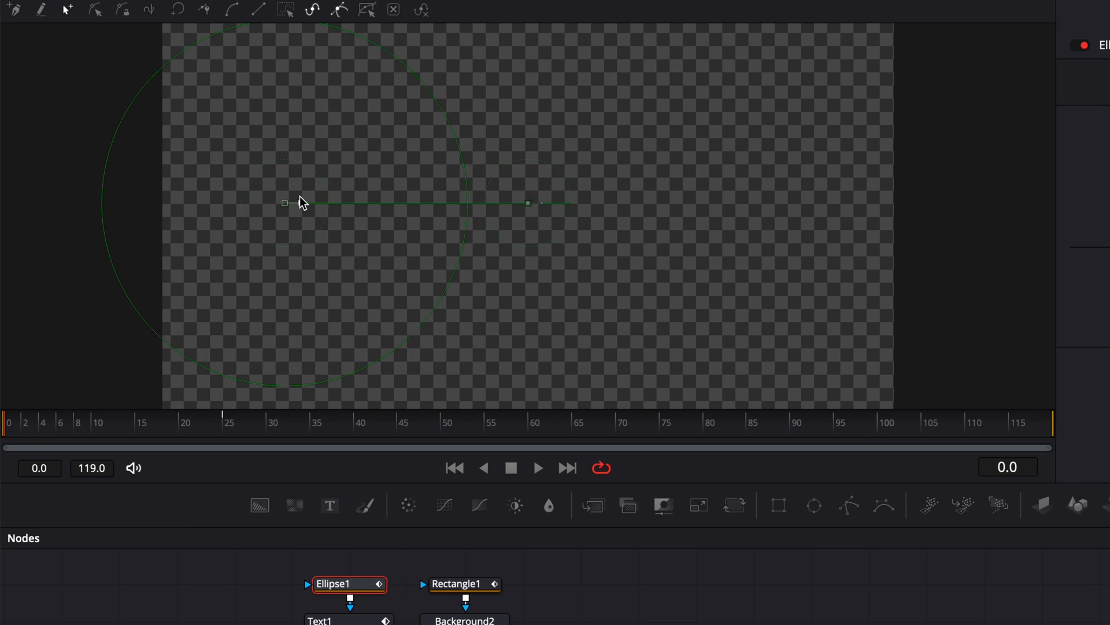
left_click(66, 423)
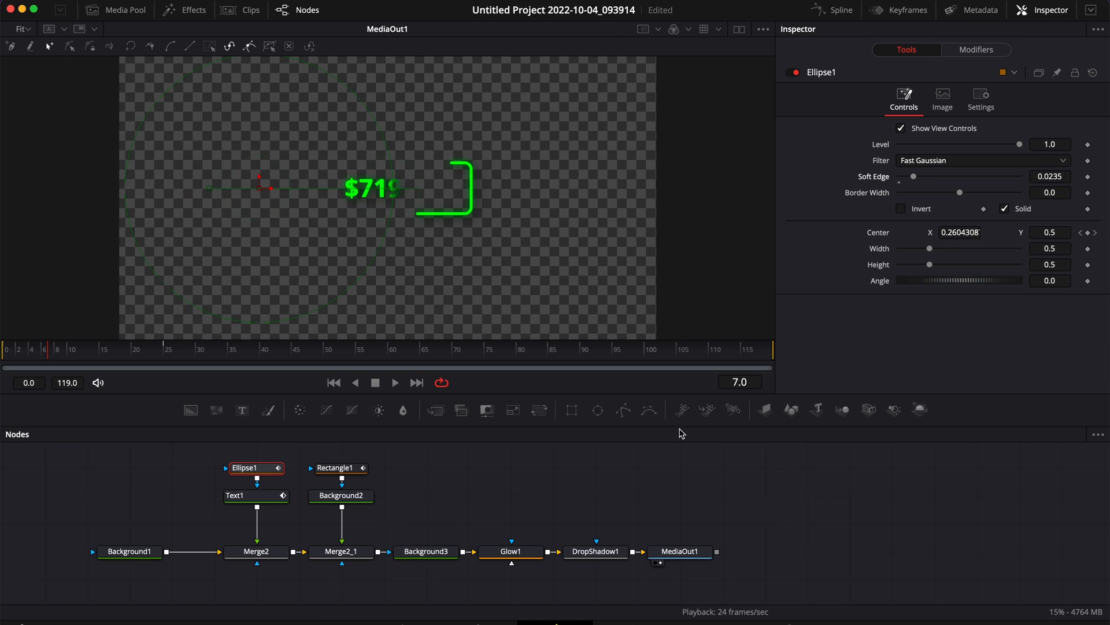
left_click(255, 495)
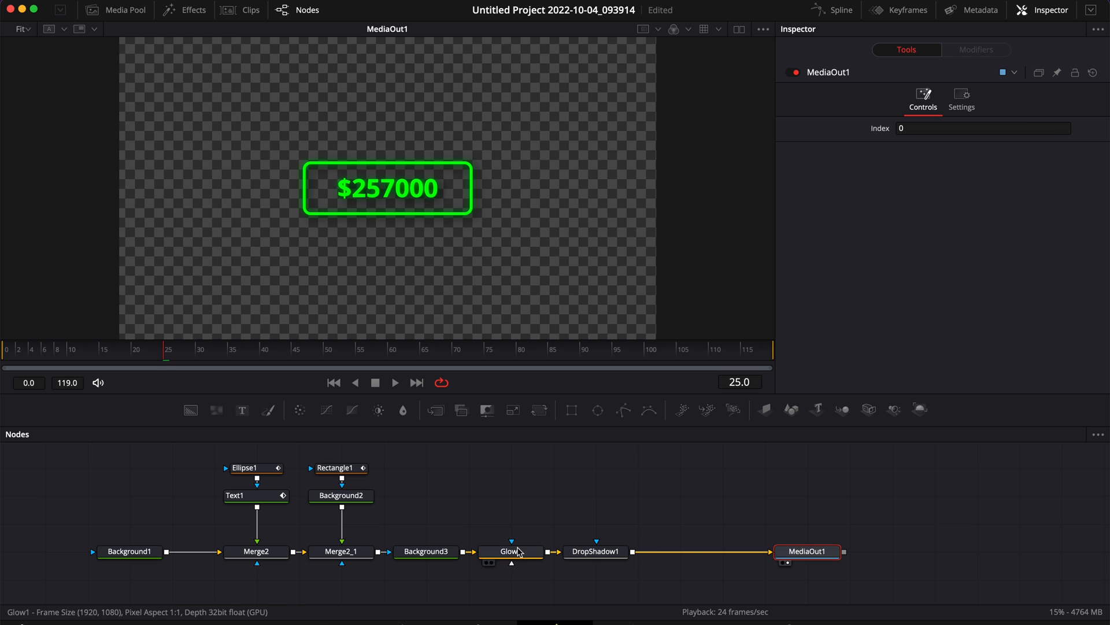
- Add a Transform node after DropShadow1 and keyframe Text1's Layout Center X for a horizontal slide
left_click(596, 550)
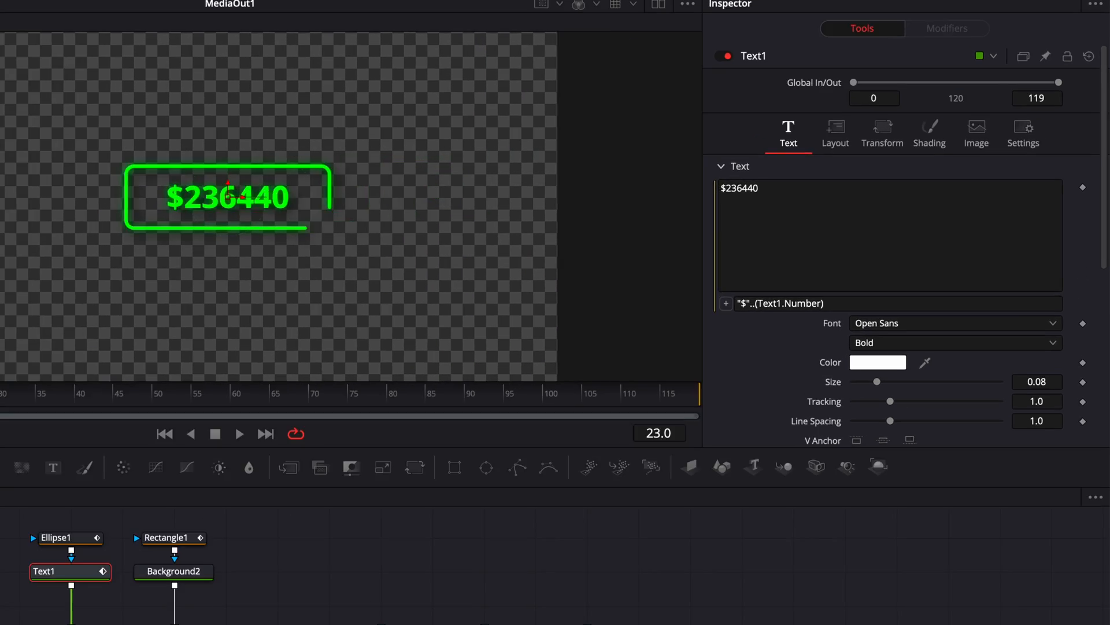
left_click(835, 134)
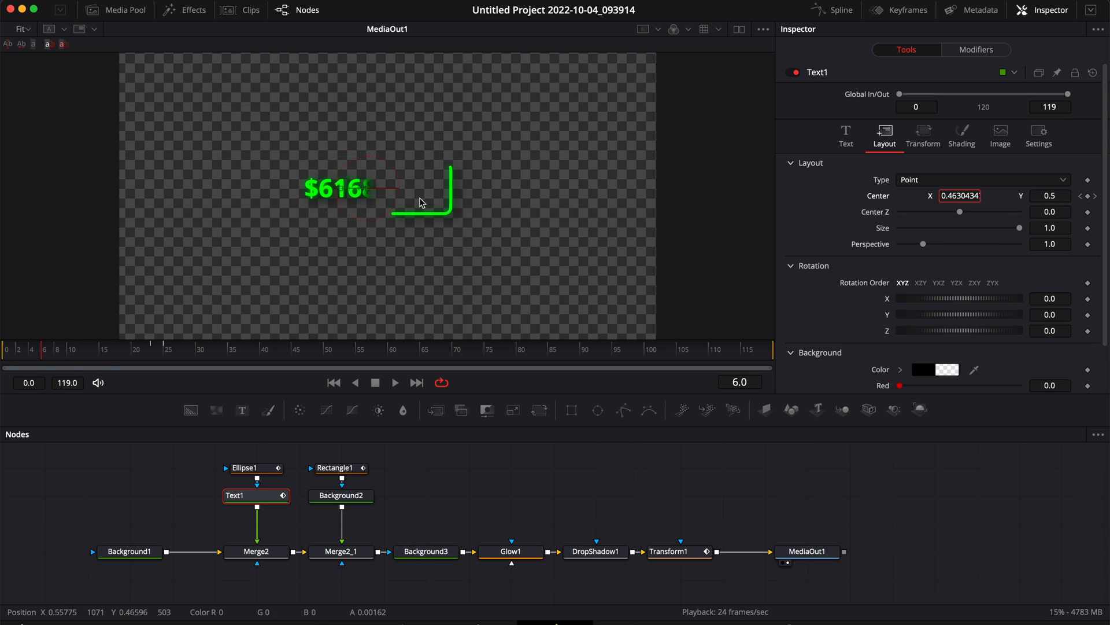
mouse_move(347, 162)
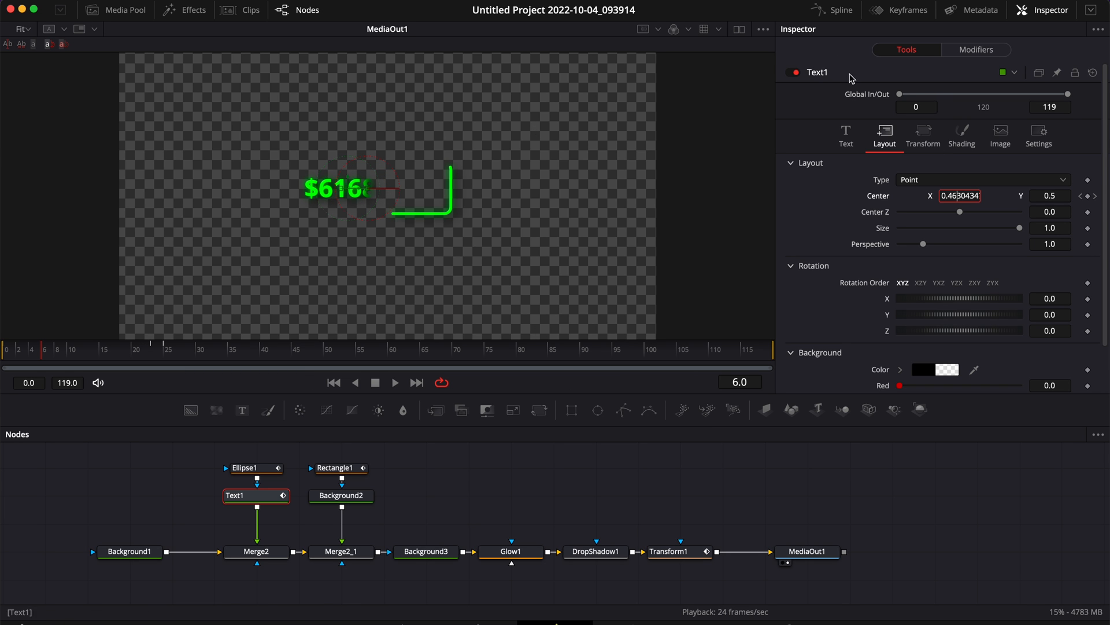
- Show the Text1 Layout Center, Rectangle1 and Transform1 Center curves in the Spline editor
left_click(839, 10)
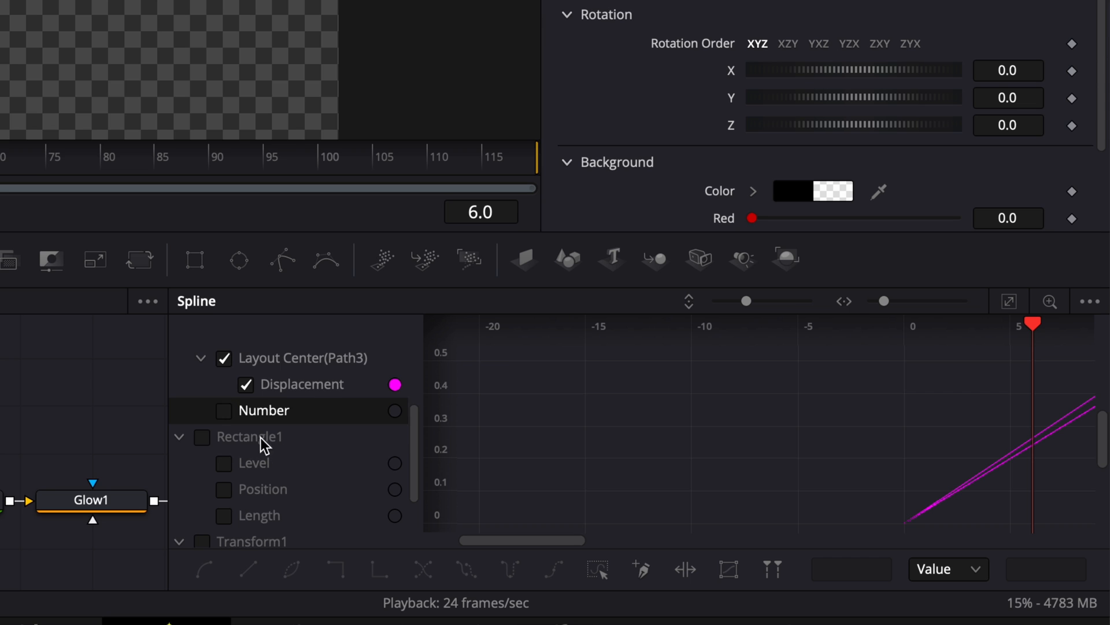
left_click(202, 437)
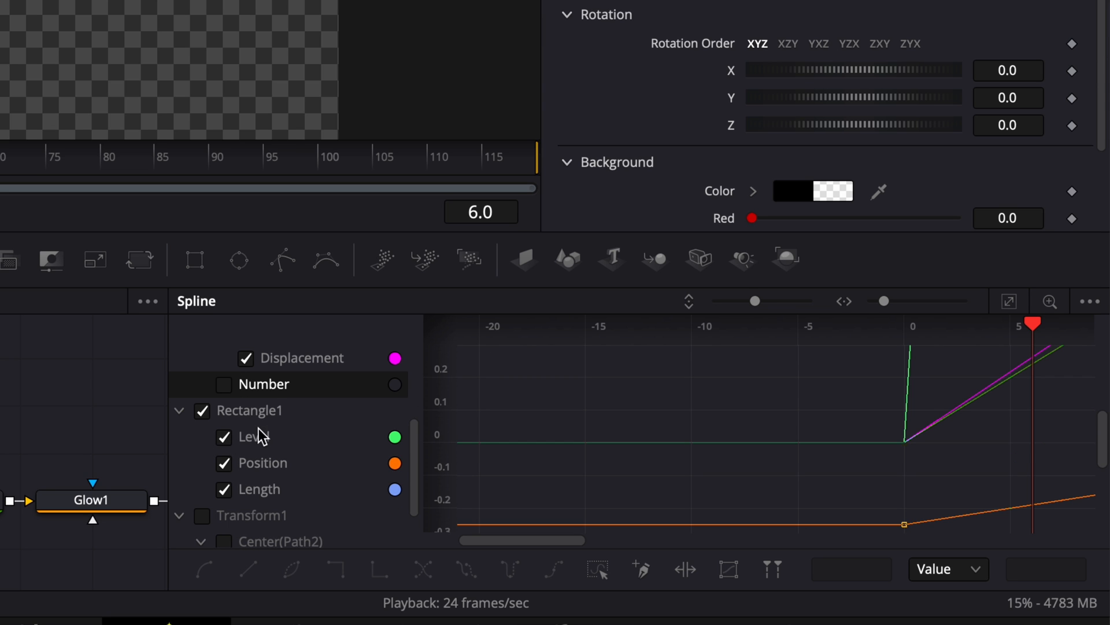
scroll("down", 3)
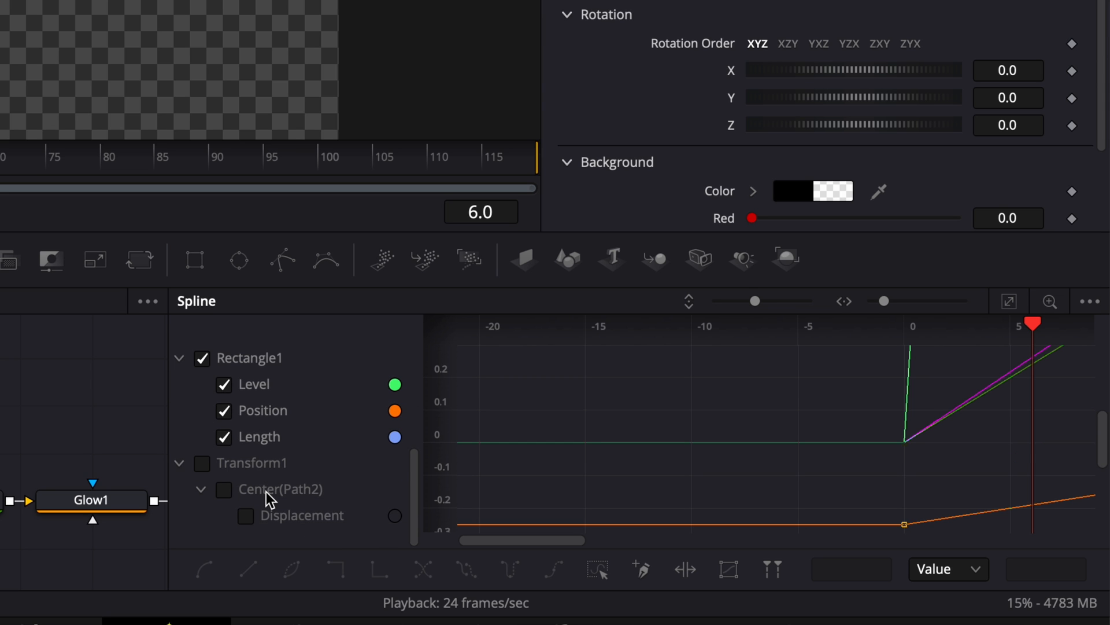
left_click(202, 462)
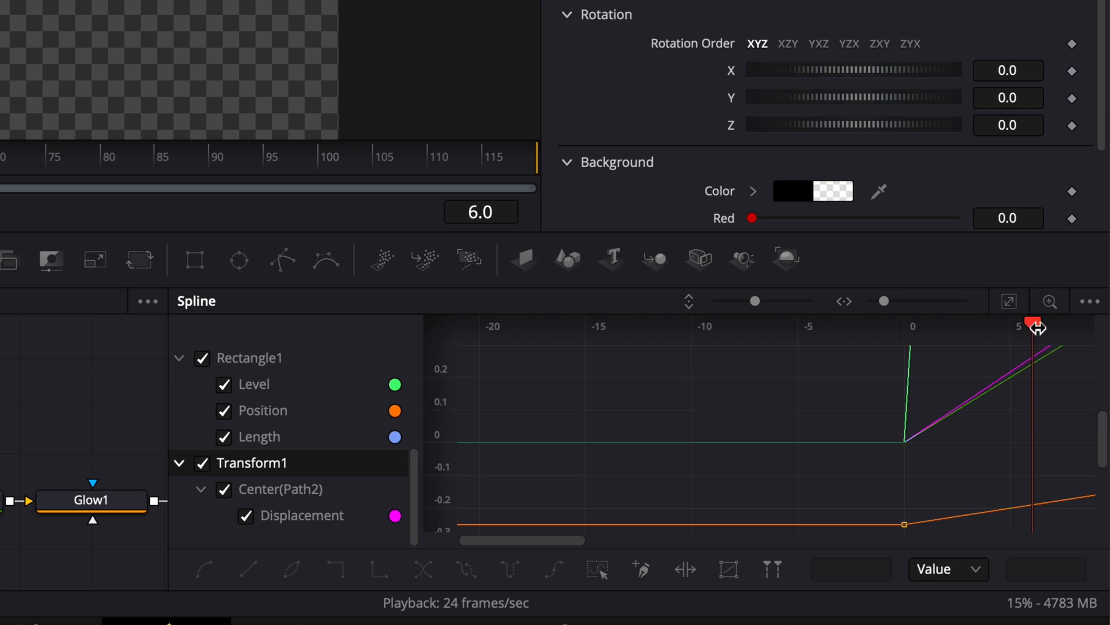